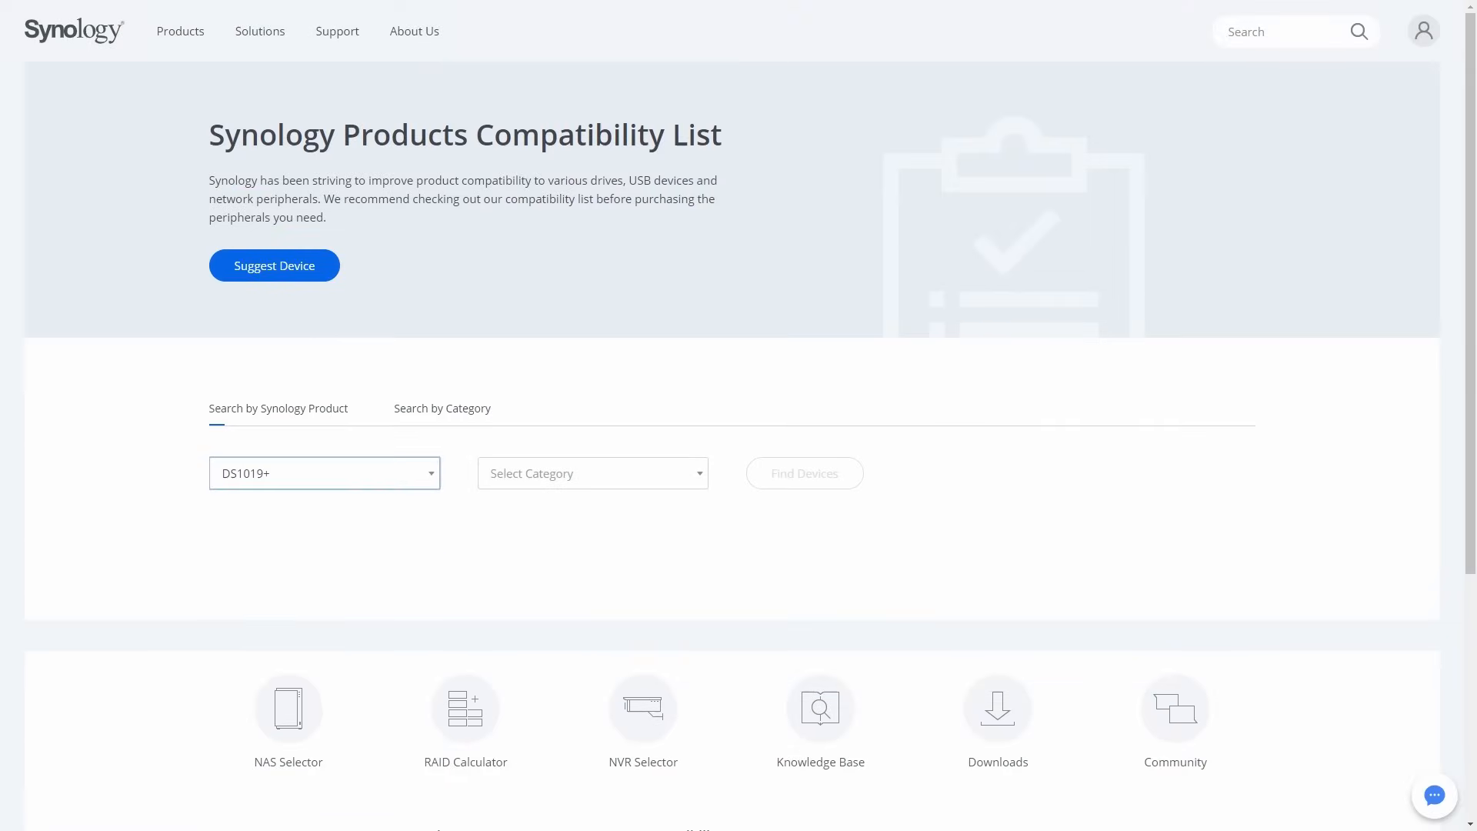
Step: Choose HDD/SSD as the category and find compatible devices for the DS1019+
{"action": "left_click", "coordinate": [592, 473]}
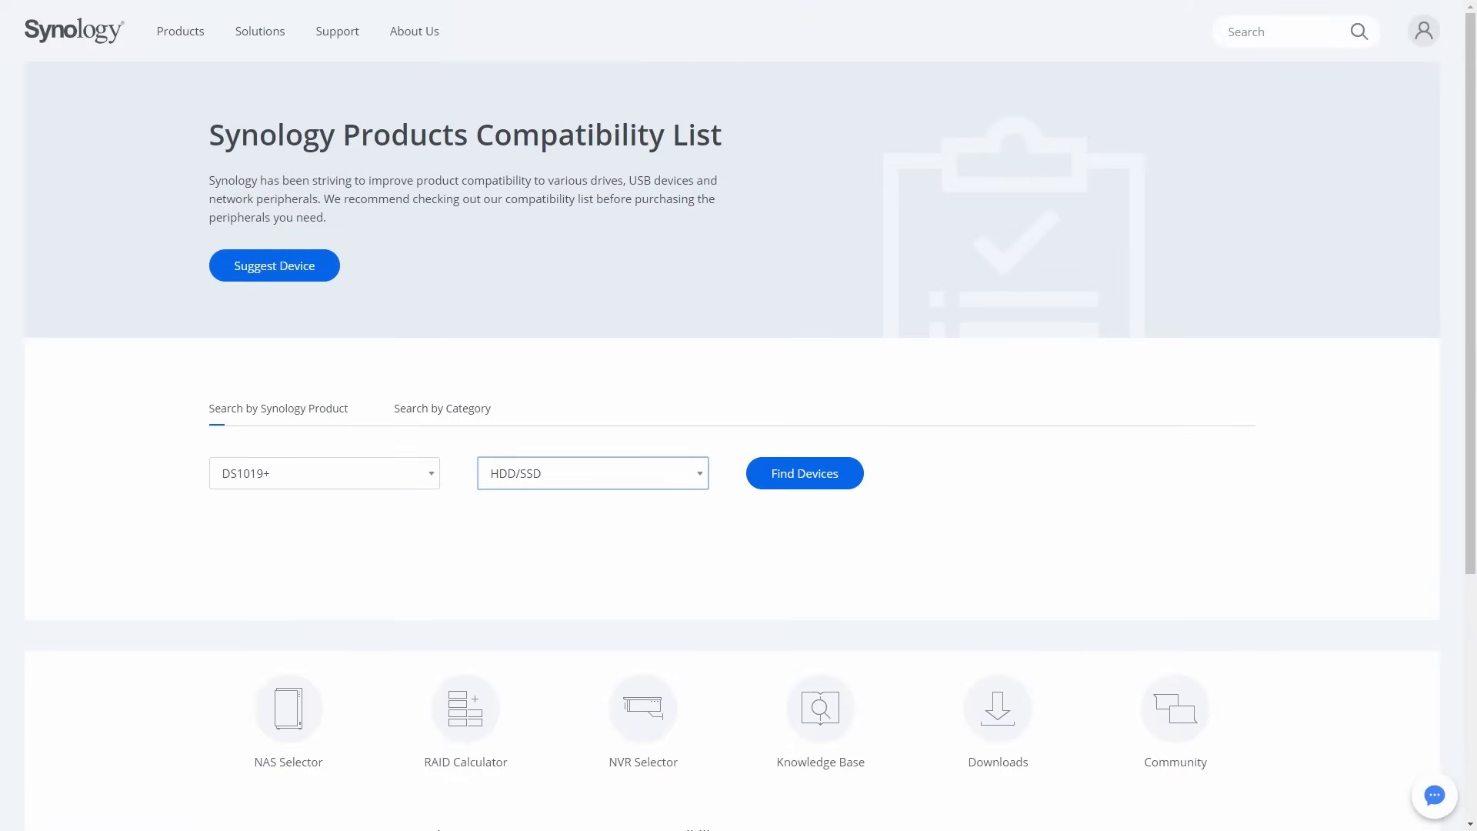
{"action": "left_click", "coordinate": [804, 474]}
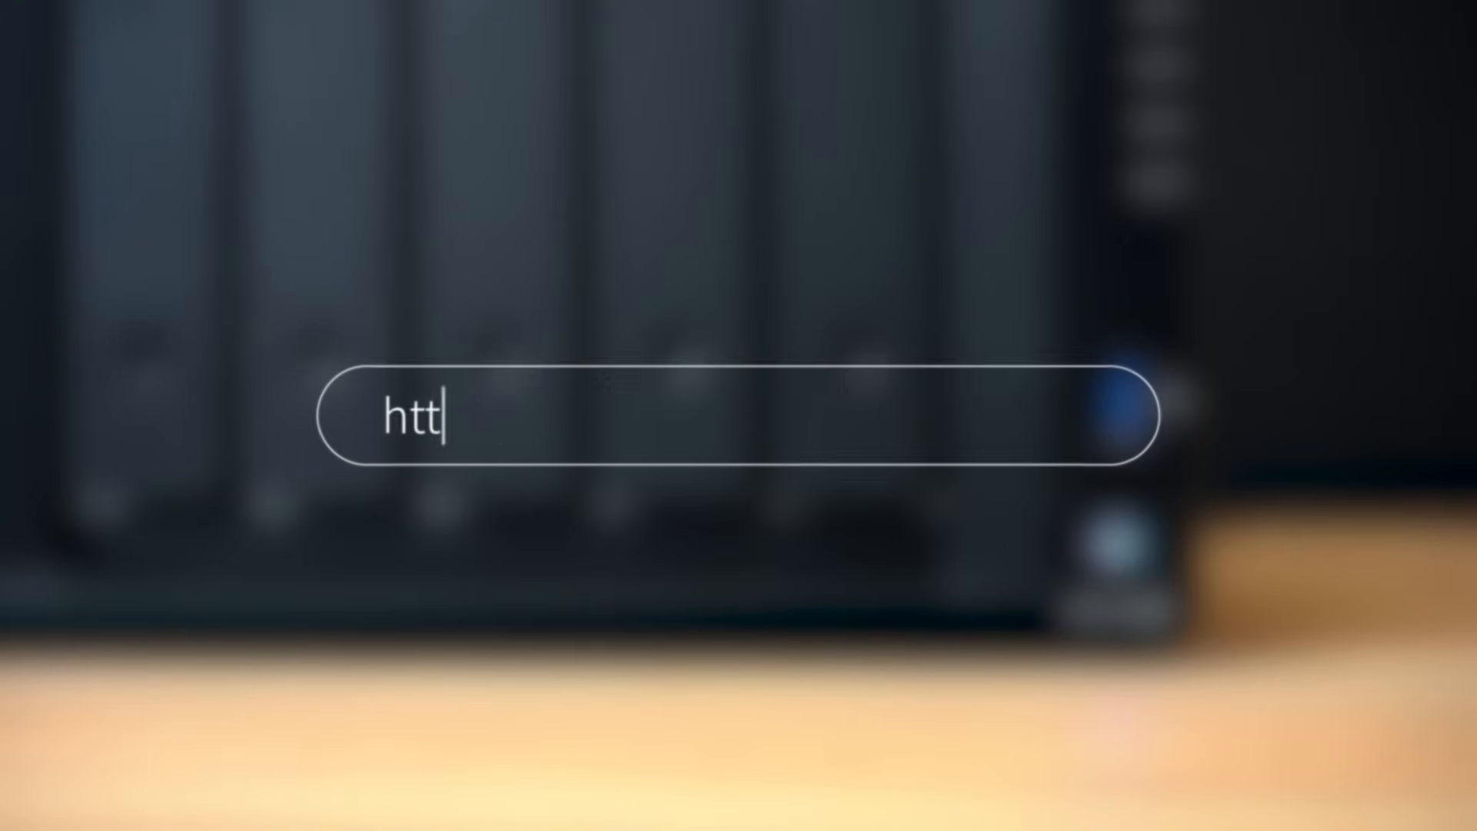
Step: Go to find.synology.com to open Web Assistant for the DS1019+
{"action": "type", "text": "p://find.synology.c"}
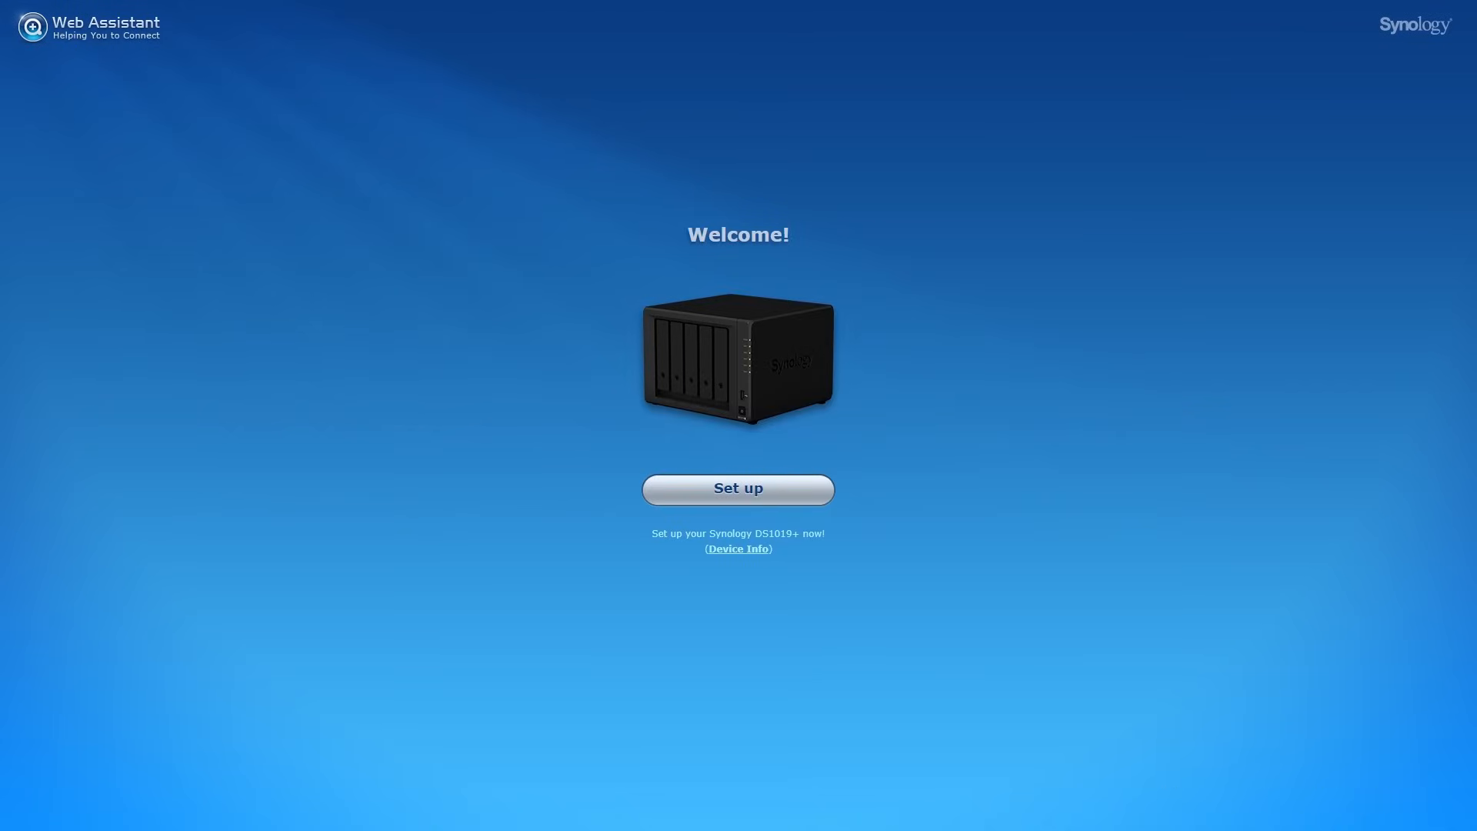
Step: Start setup, install the latest DSM, and accept erasing all data on disks 1-3
{"action": "left_click", "coordinate": [738, 488]}
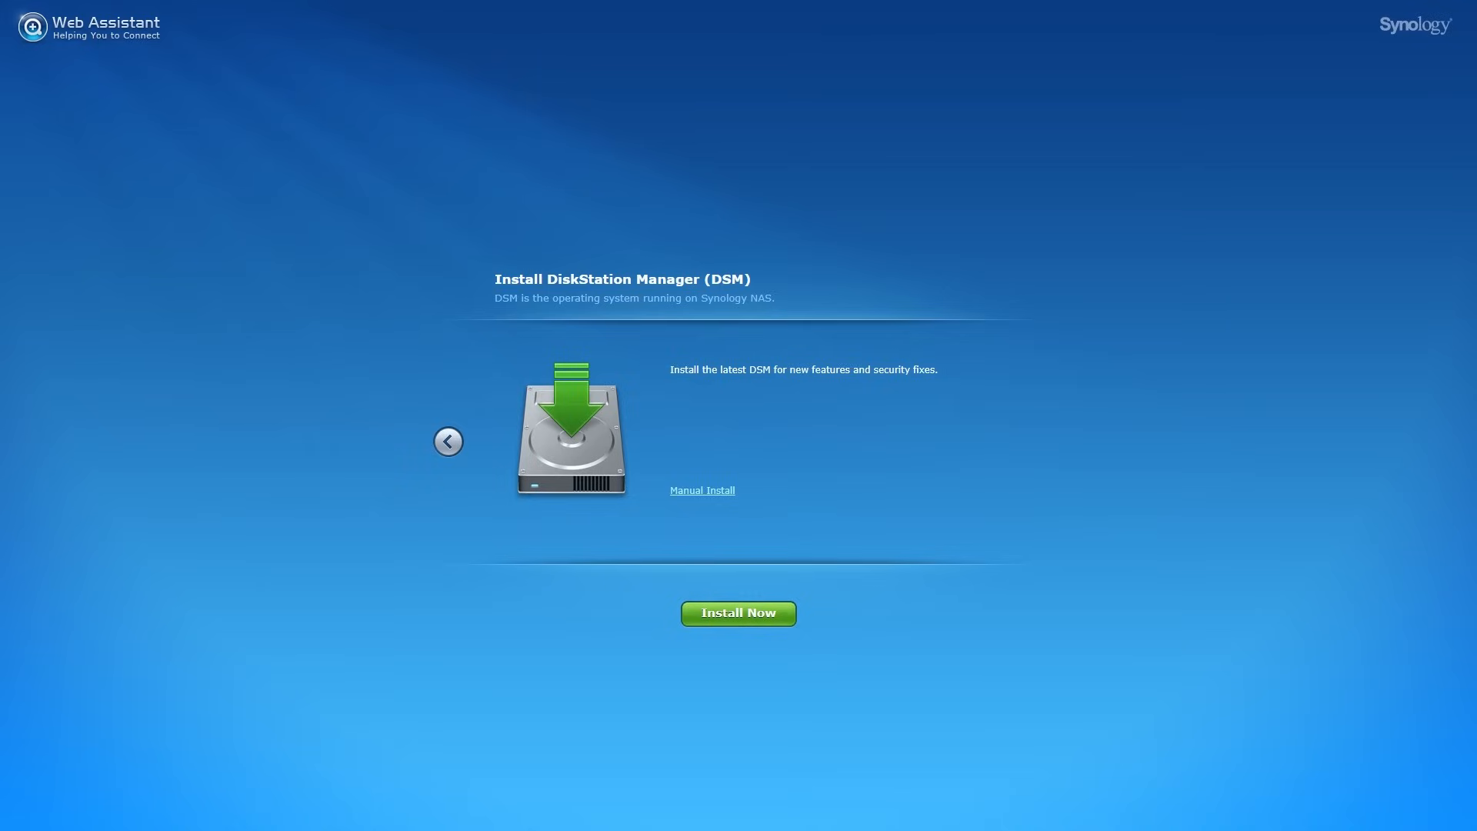
{"action": "left_click", "coordinate": [738, 613]}
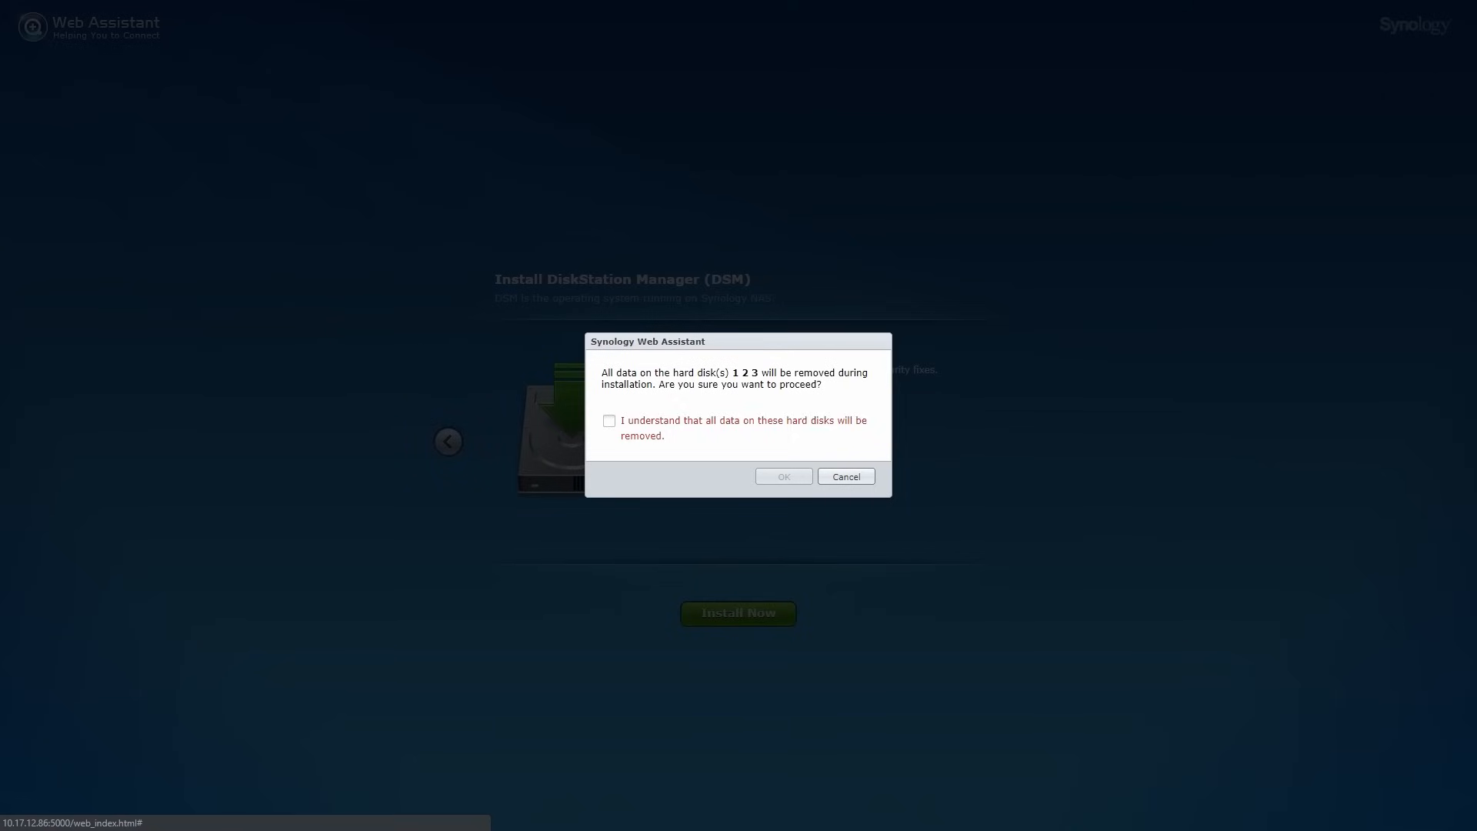
{"action": "left_click", "coordinate": [609, 420]}
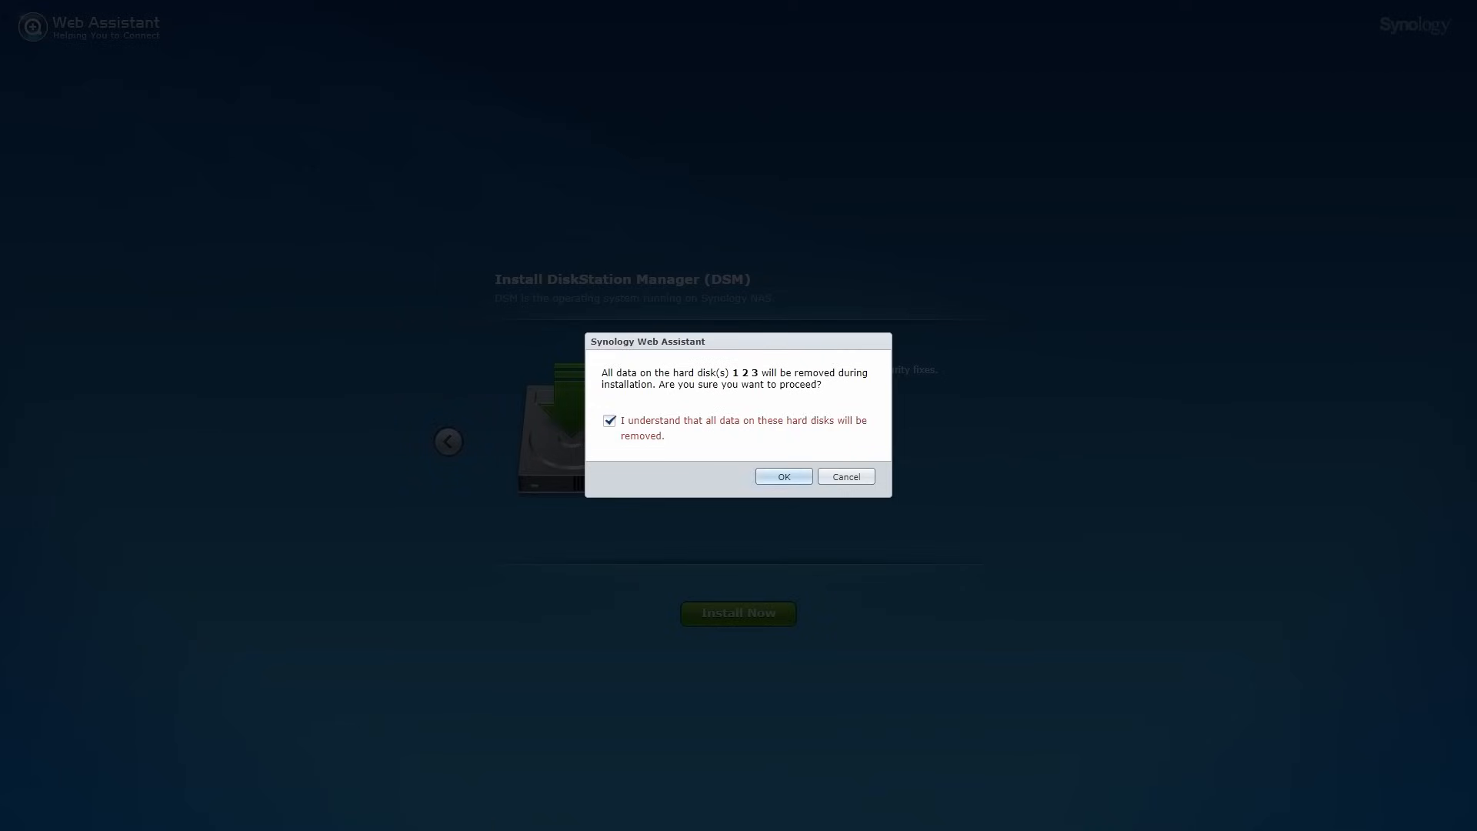
{"action": "left_click", "coordinate": [783, 476]}
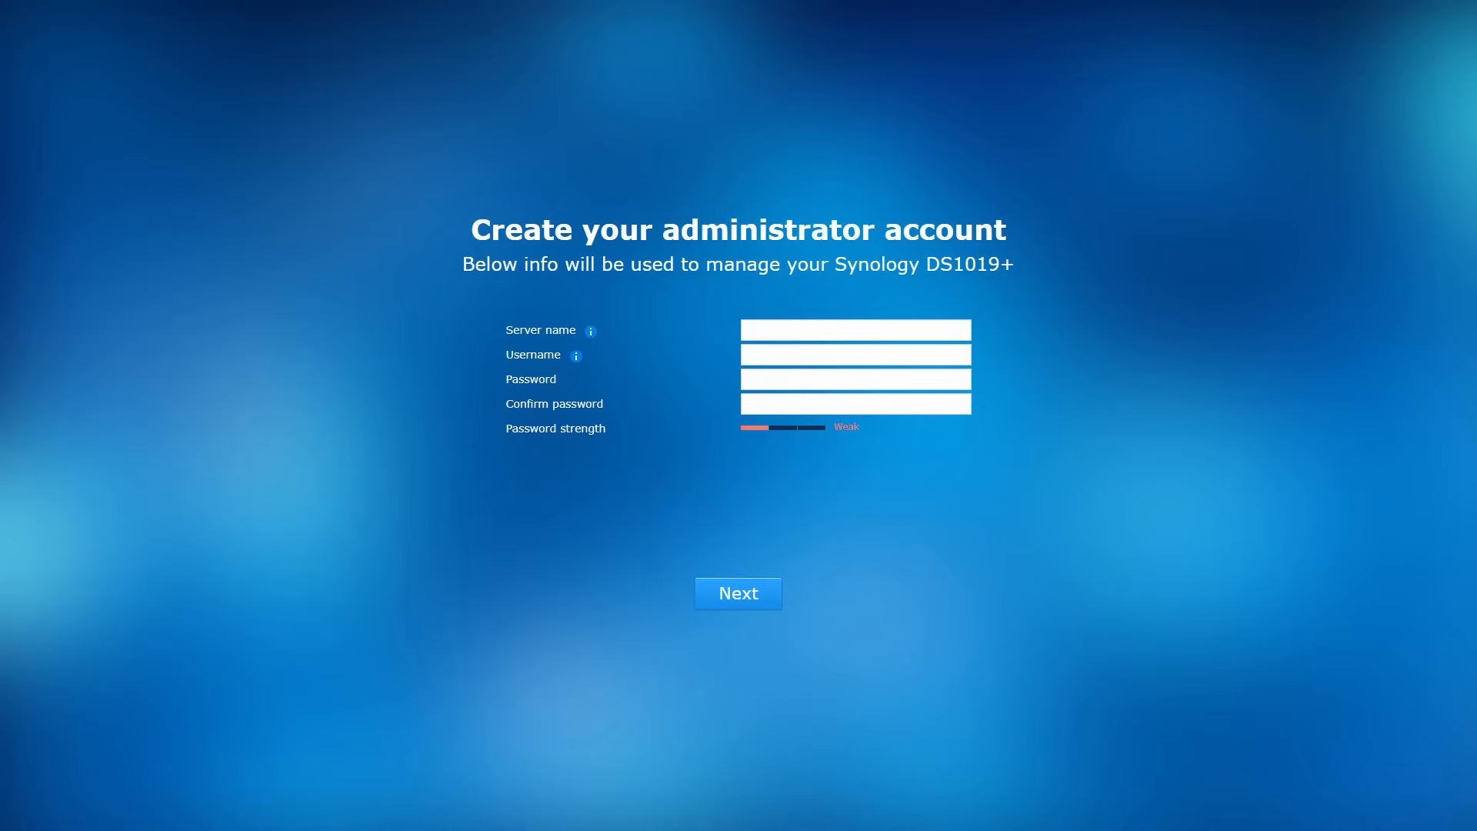
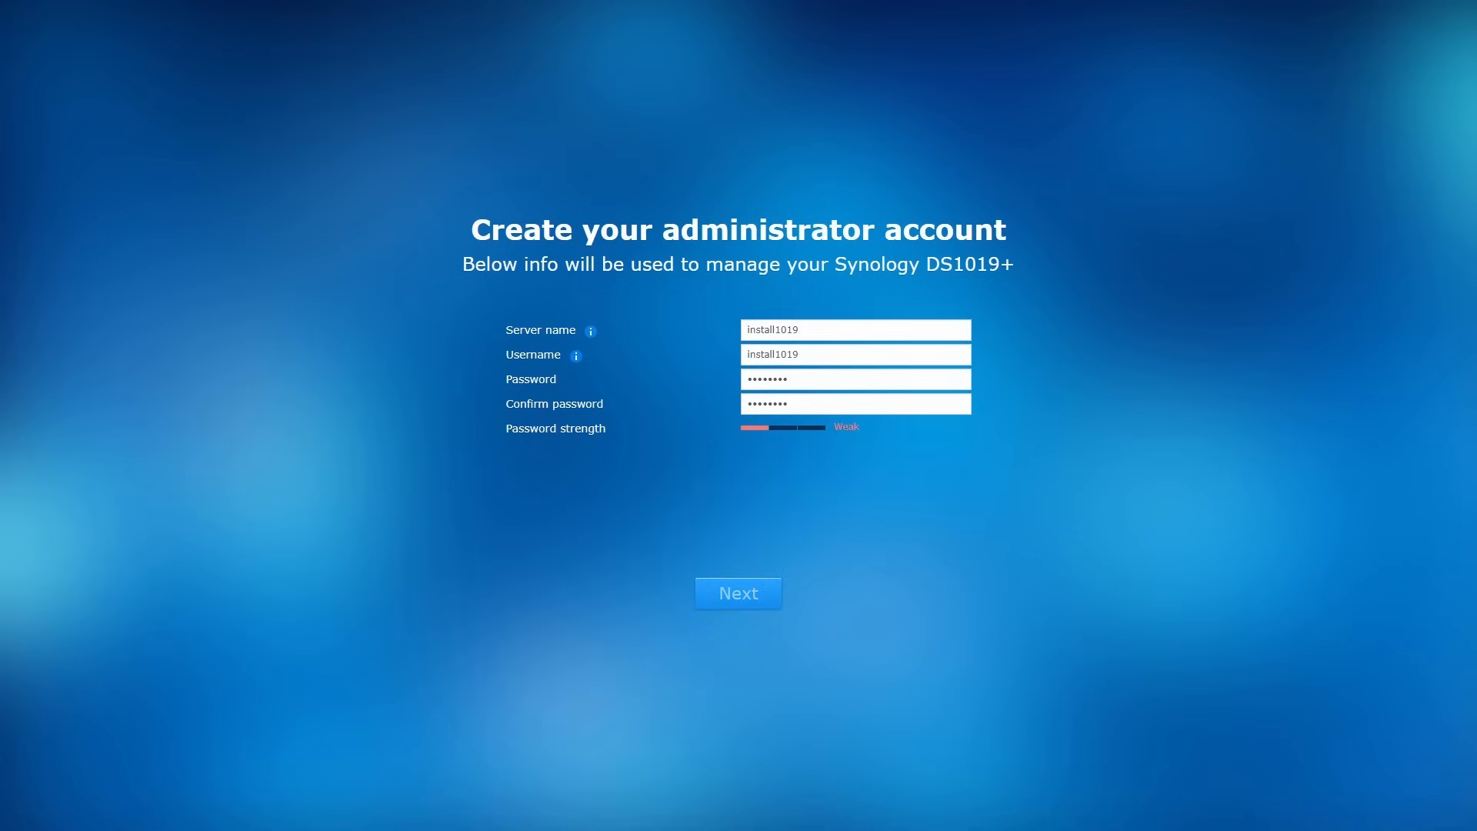
{"action": "left_click", "coordinate": [737, 593]}
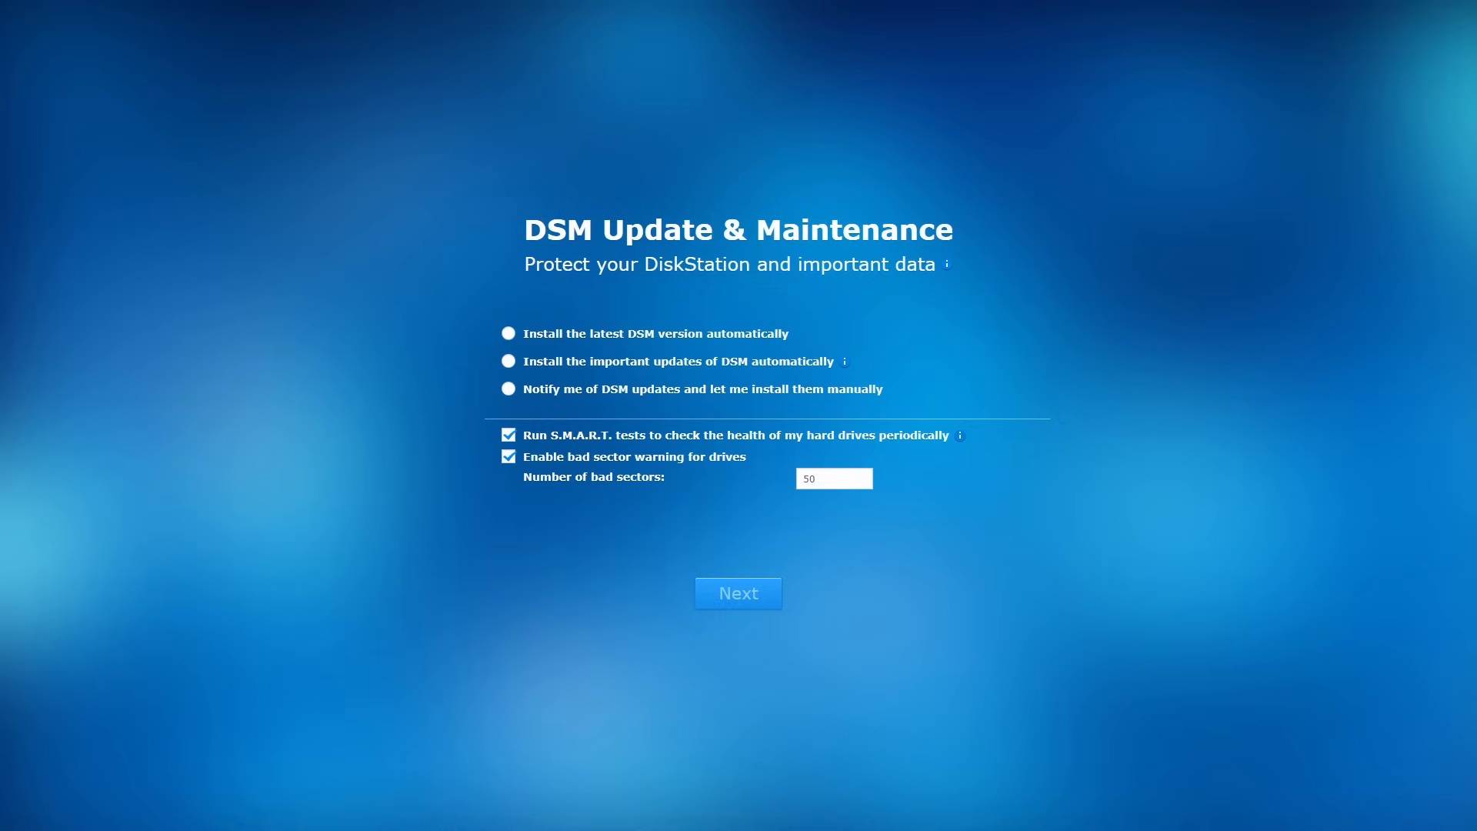
Step: Choose automatic latest DSM updates, skip QuickConnect setup, and enter DSM
{"action": "left_click", "coordinate": [508, 334]}
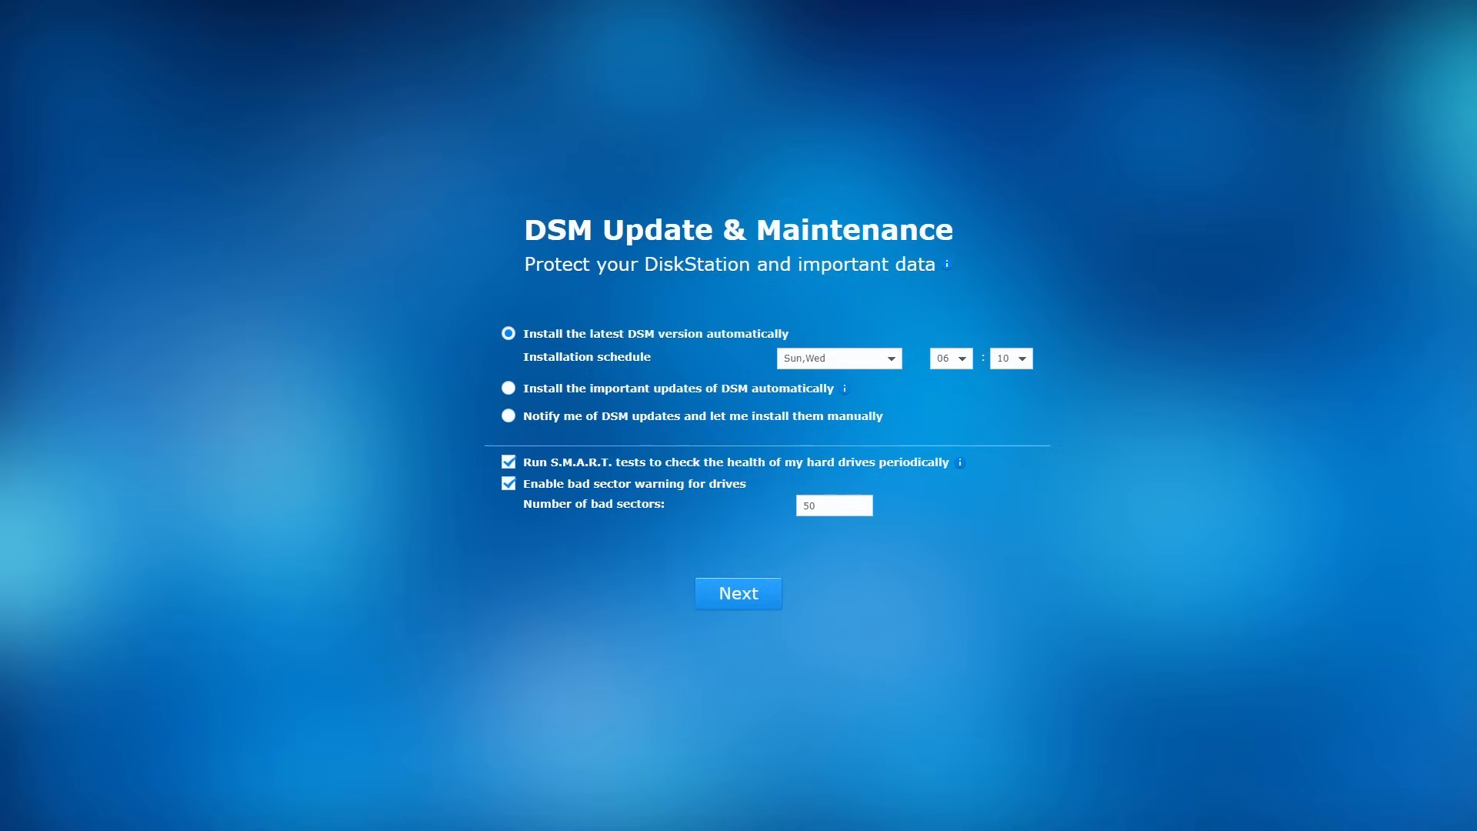
{"action": "left_click", "coordinate": [738, 593]}
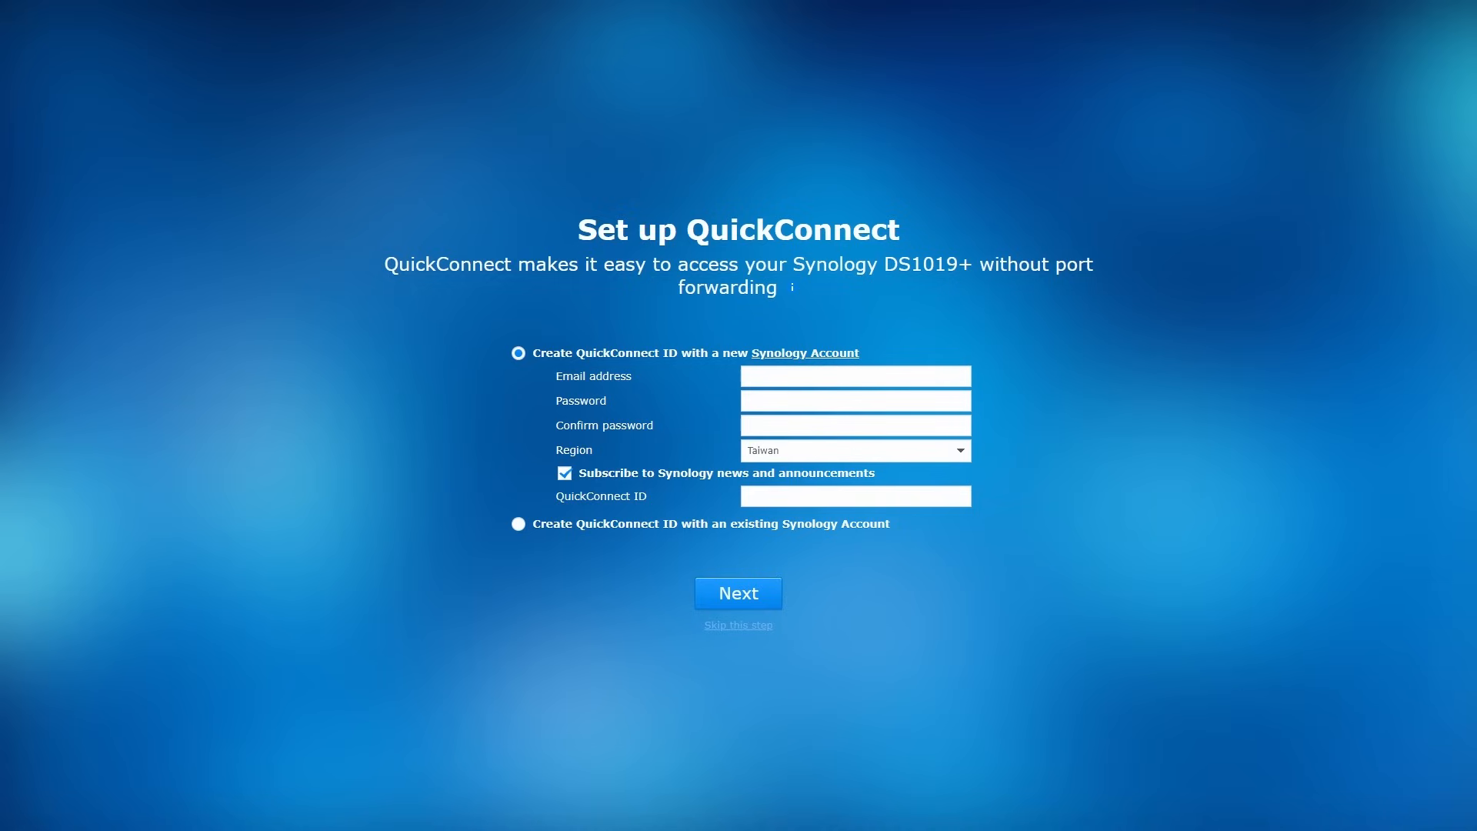
{"action": "left_click", "coordinate": [738, 624]}
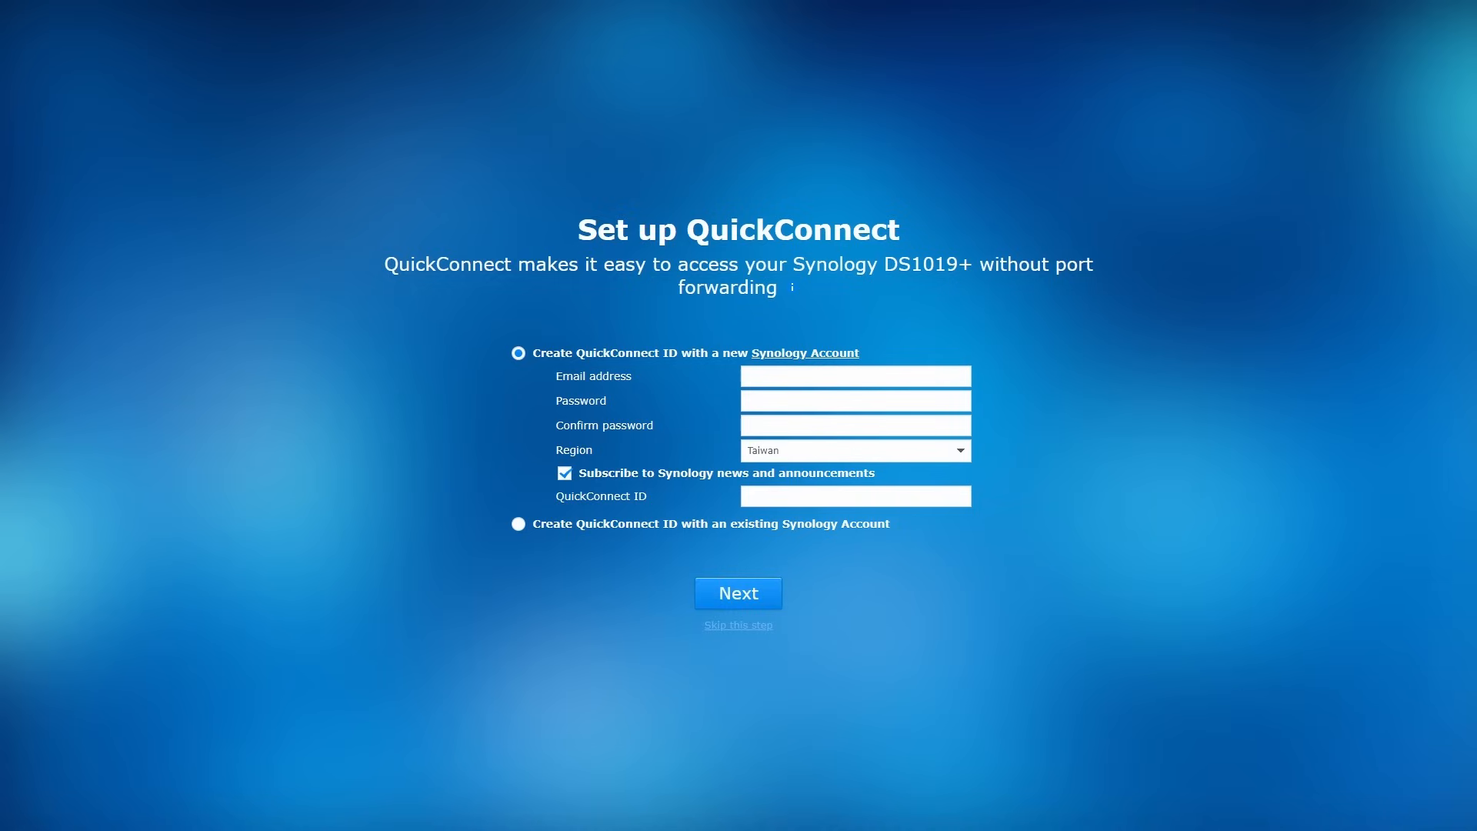
{"action": "left_click", "coordinate": [739, 625]}
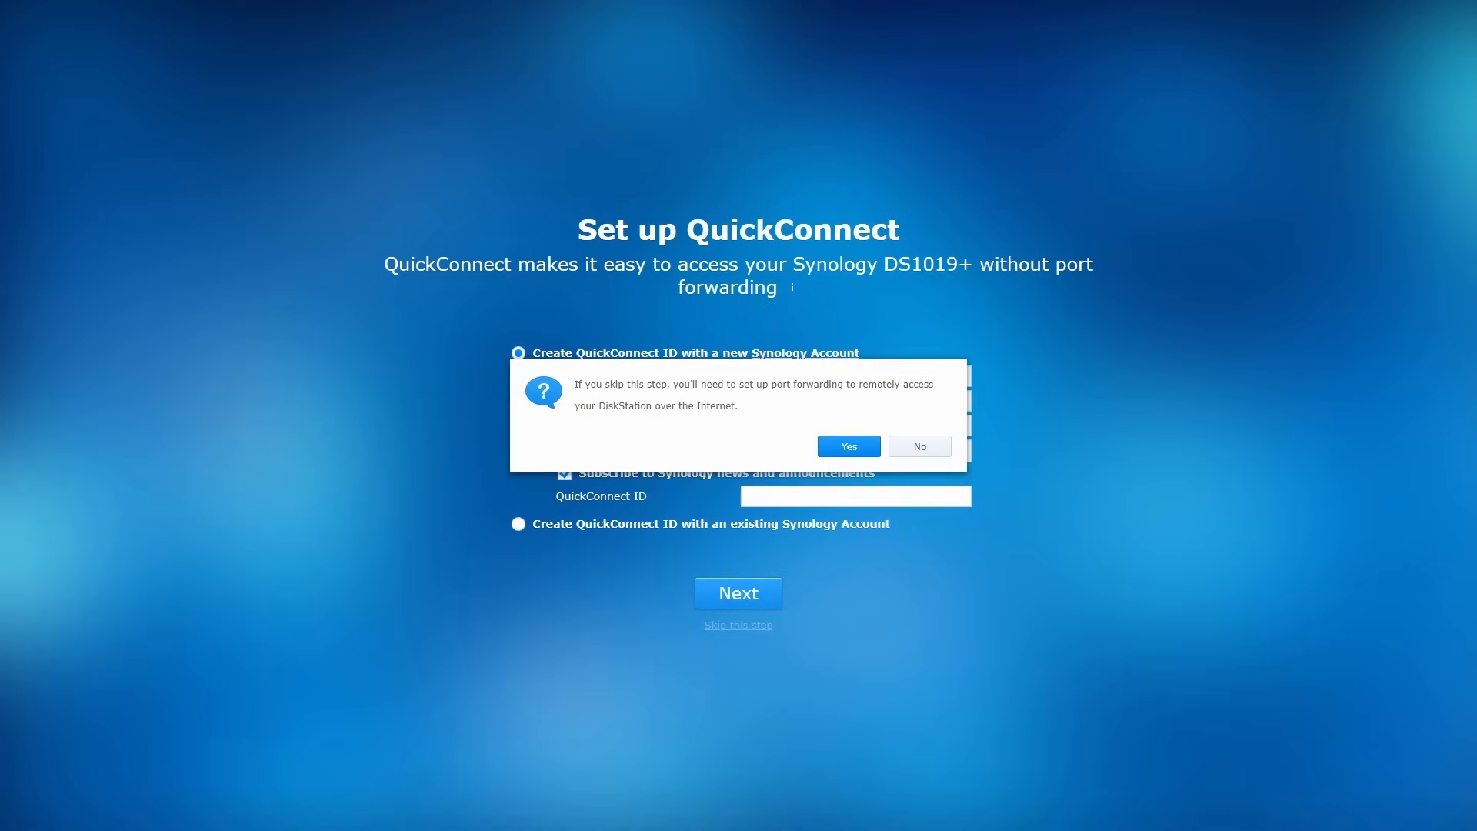
{"action": "left_click", "coordinate": [847, 446]}
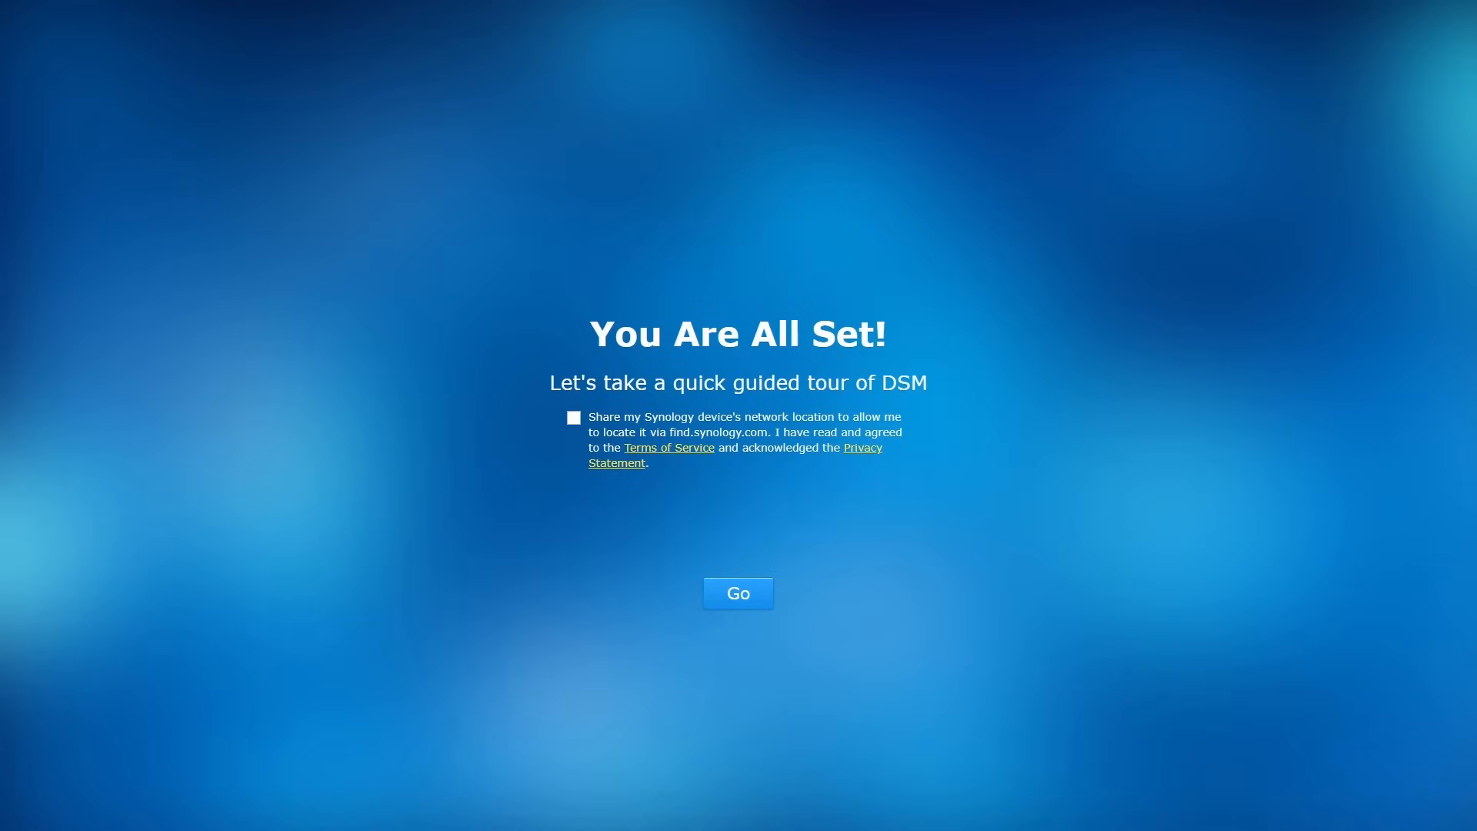
{"action": "left_click", "coordinate": [738, 593]}
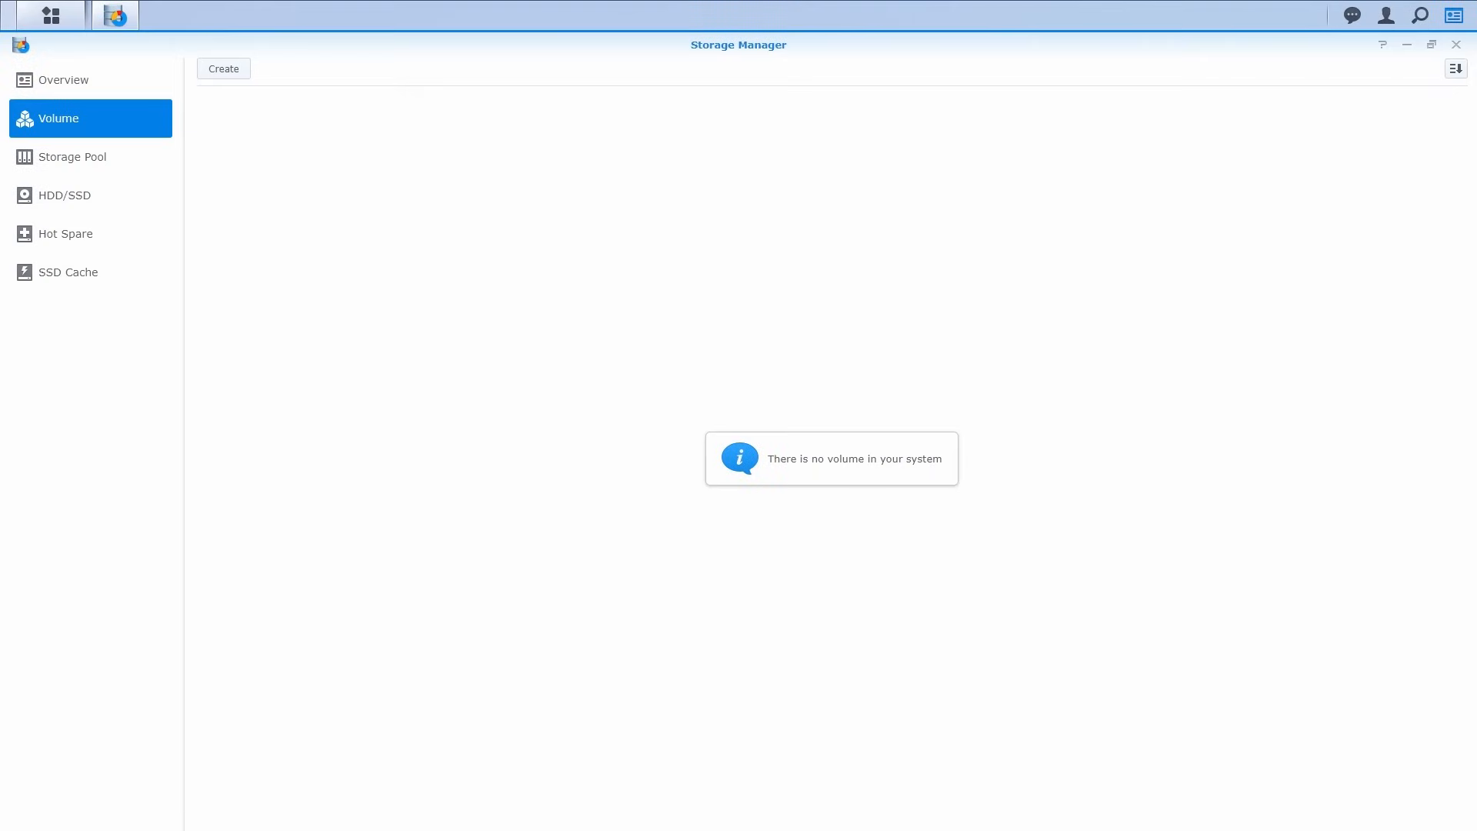
Step: Launch the Volume Creation Wizard and proceed with a Quick SHR storage pool
{"action": "left_click", "coordinate": [224, 68]}
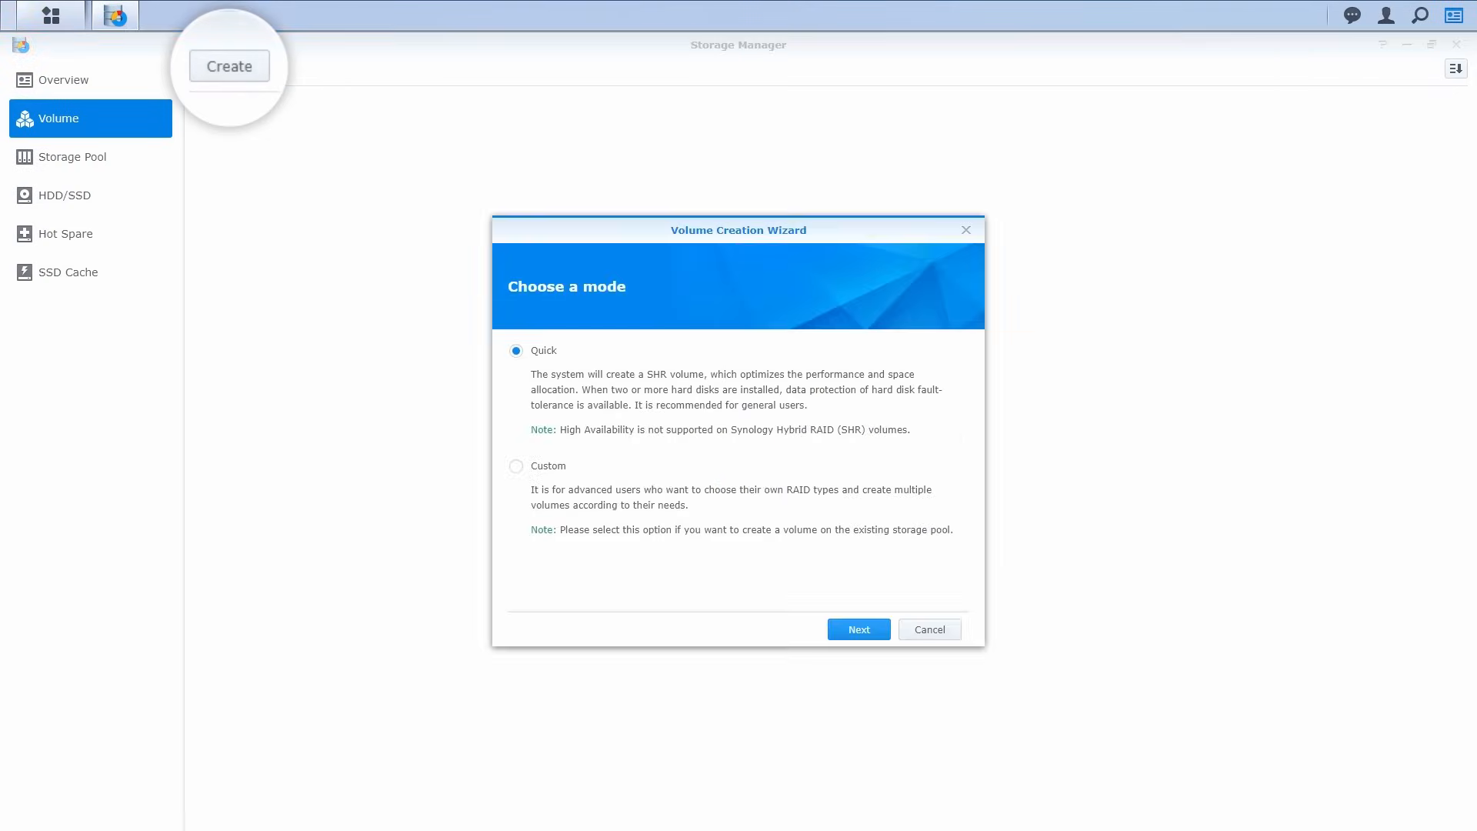
{"action": "mouse_move", "coordinate": [223, 68]}
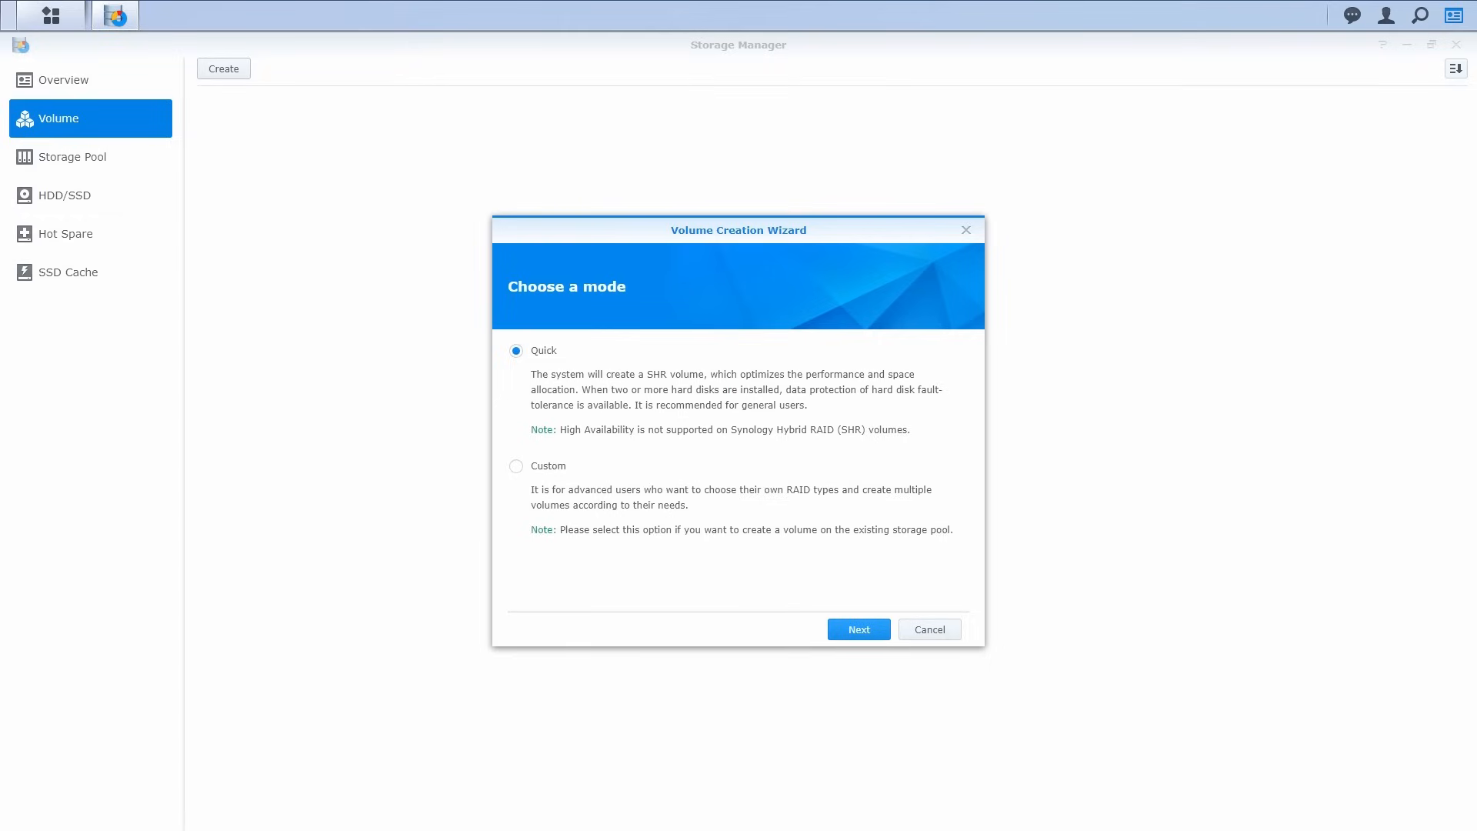
{"action": "left_click", "coordinate": [517, 350]}
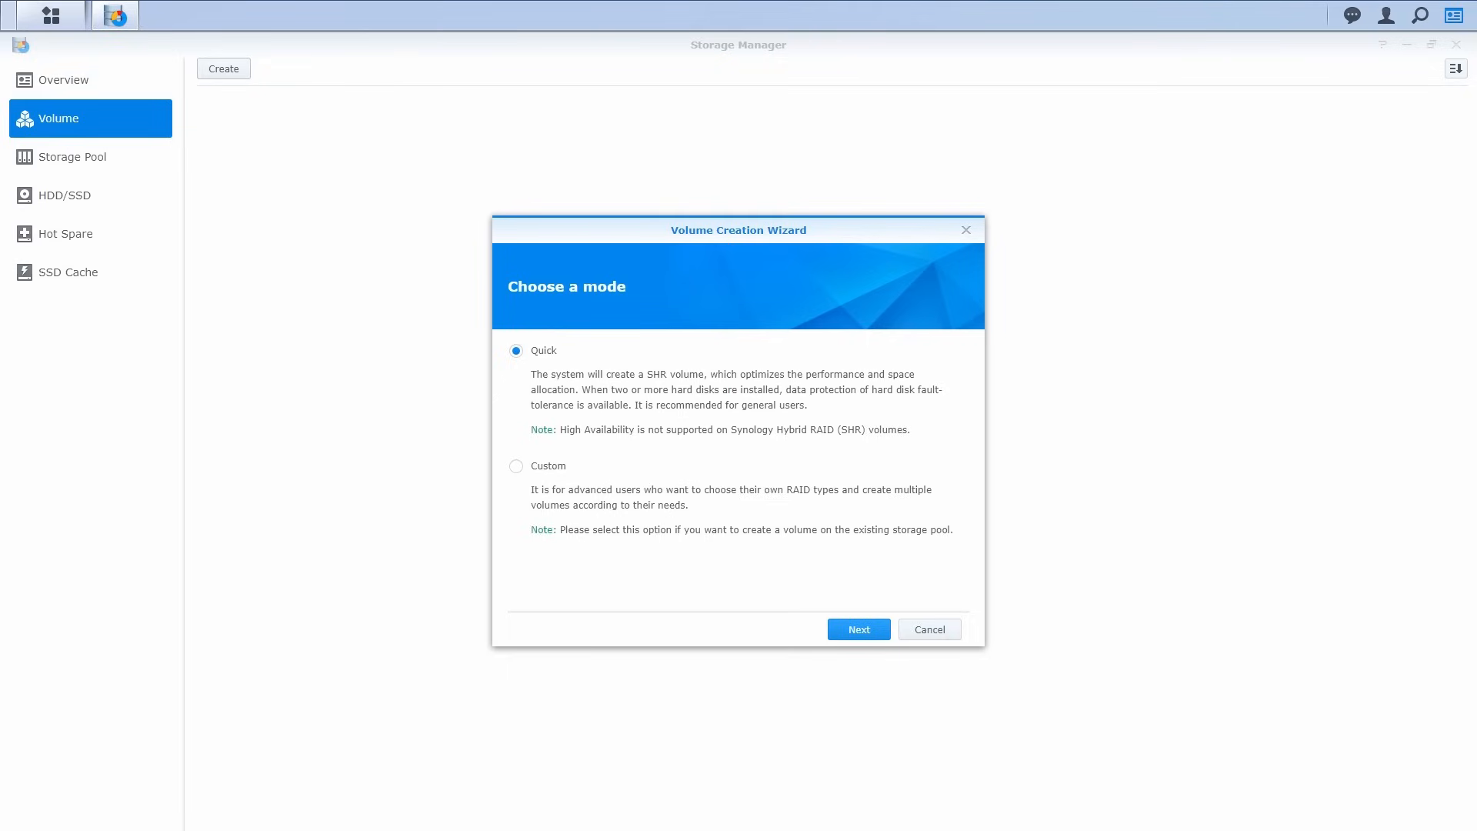
{"action": "left_click", "coordinate": [858, 630]}
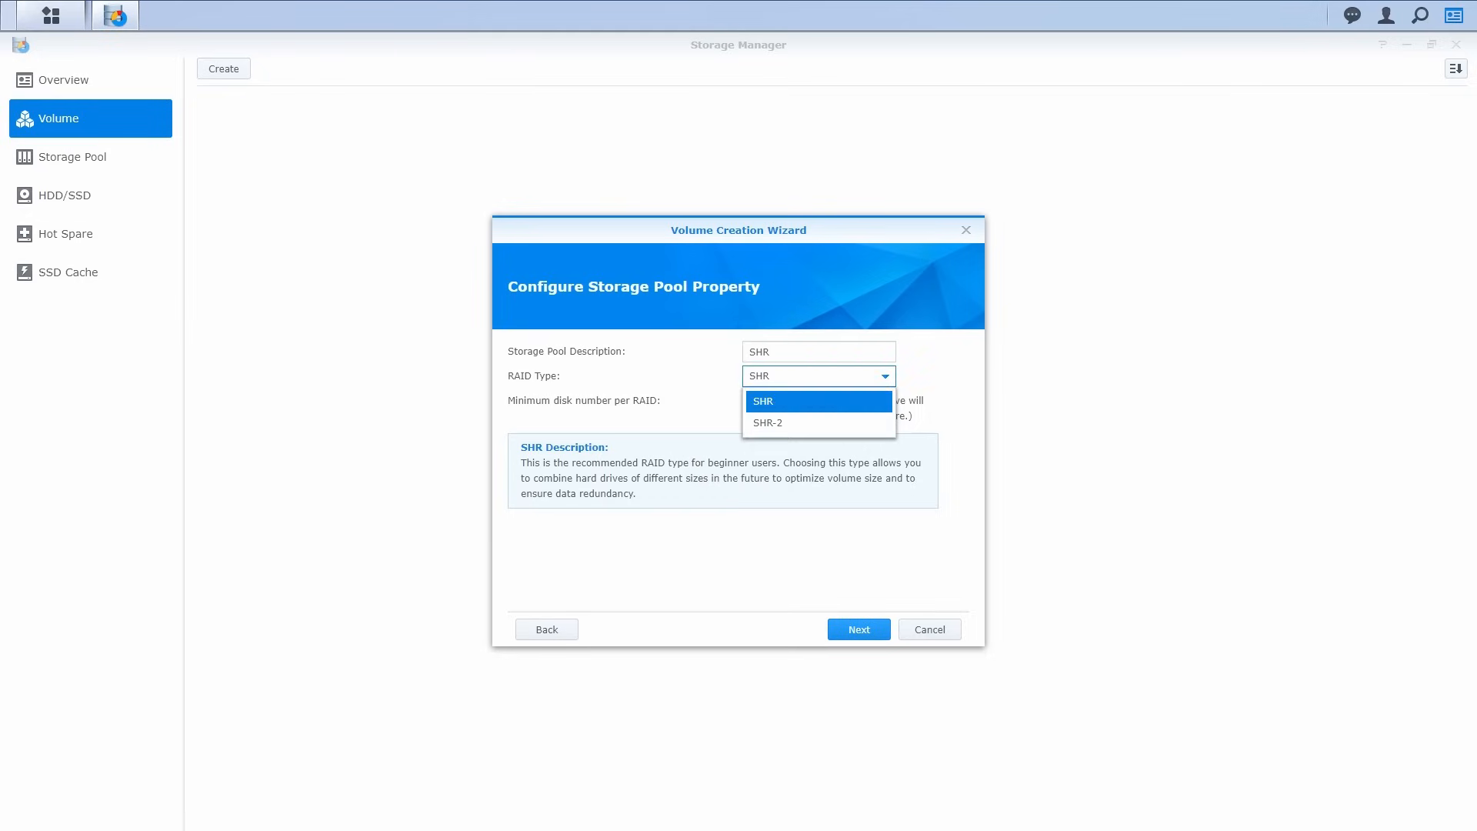
Step: Create a Btrfs SHR volume on Disks 1, 2 and 3, accepting the erase warning
{"action": "left_click", "coordinate": [859, 629]}
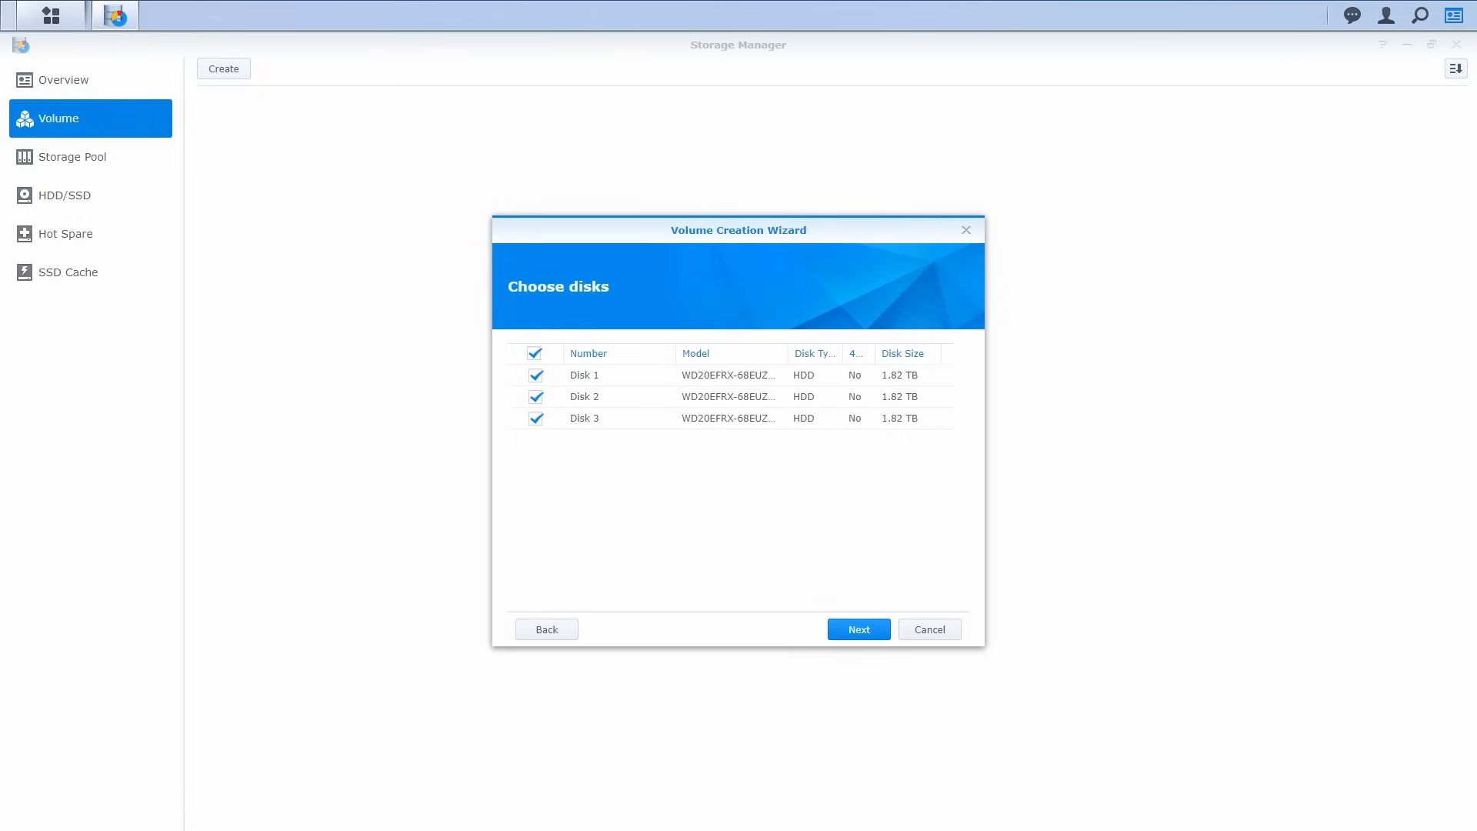
{"action": "left_click", "coordinate": [859, 629]}
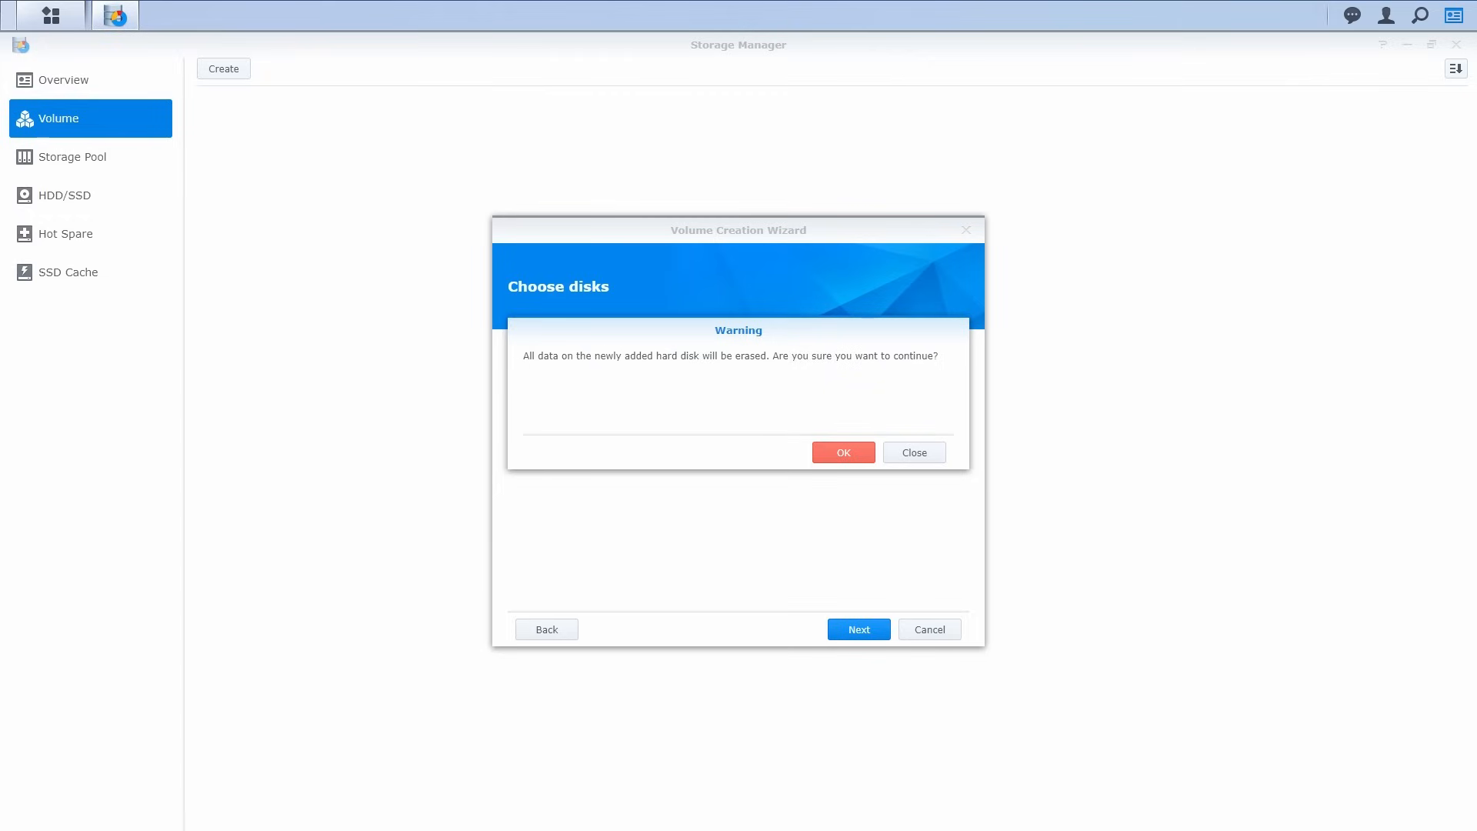
{"action": "left_click", "coordinate": [843, 452]}
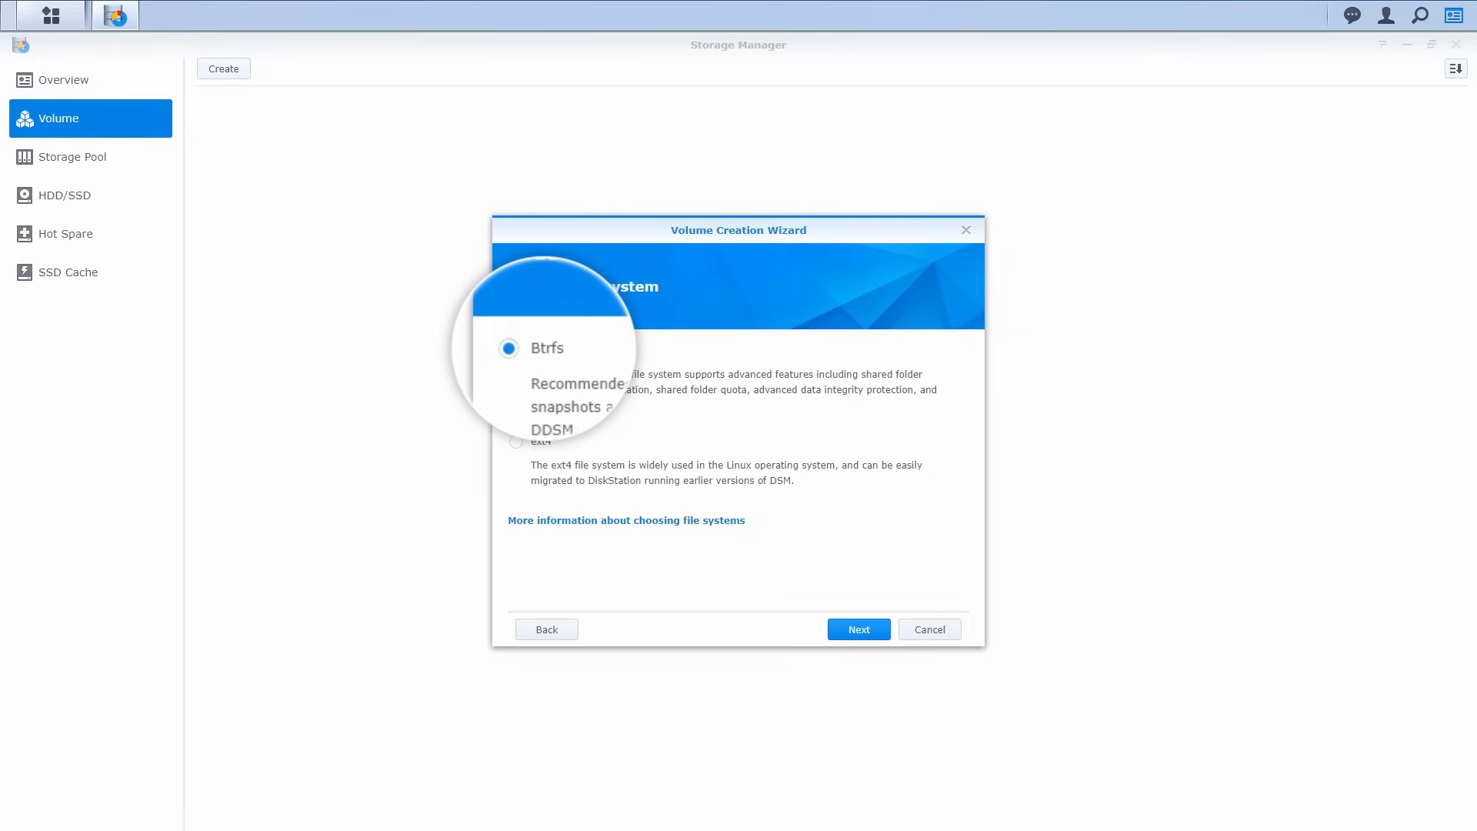
{"action": "left_click", "coordinate": [858, 630]}
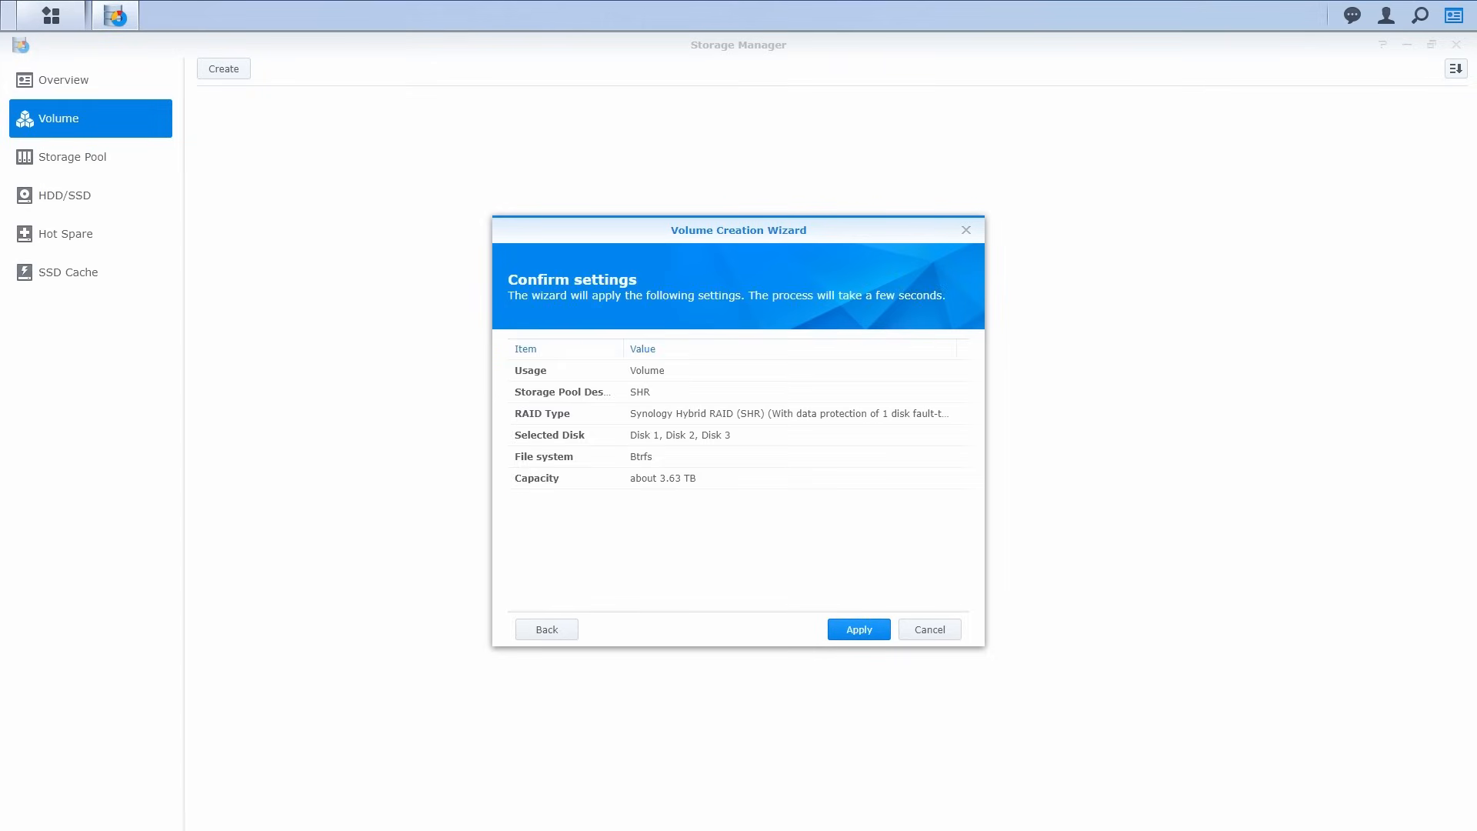
{"action": "left_click", "coordinate": [859, 630]}
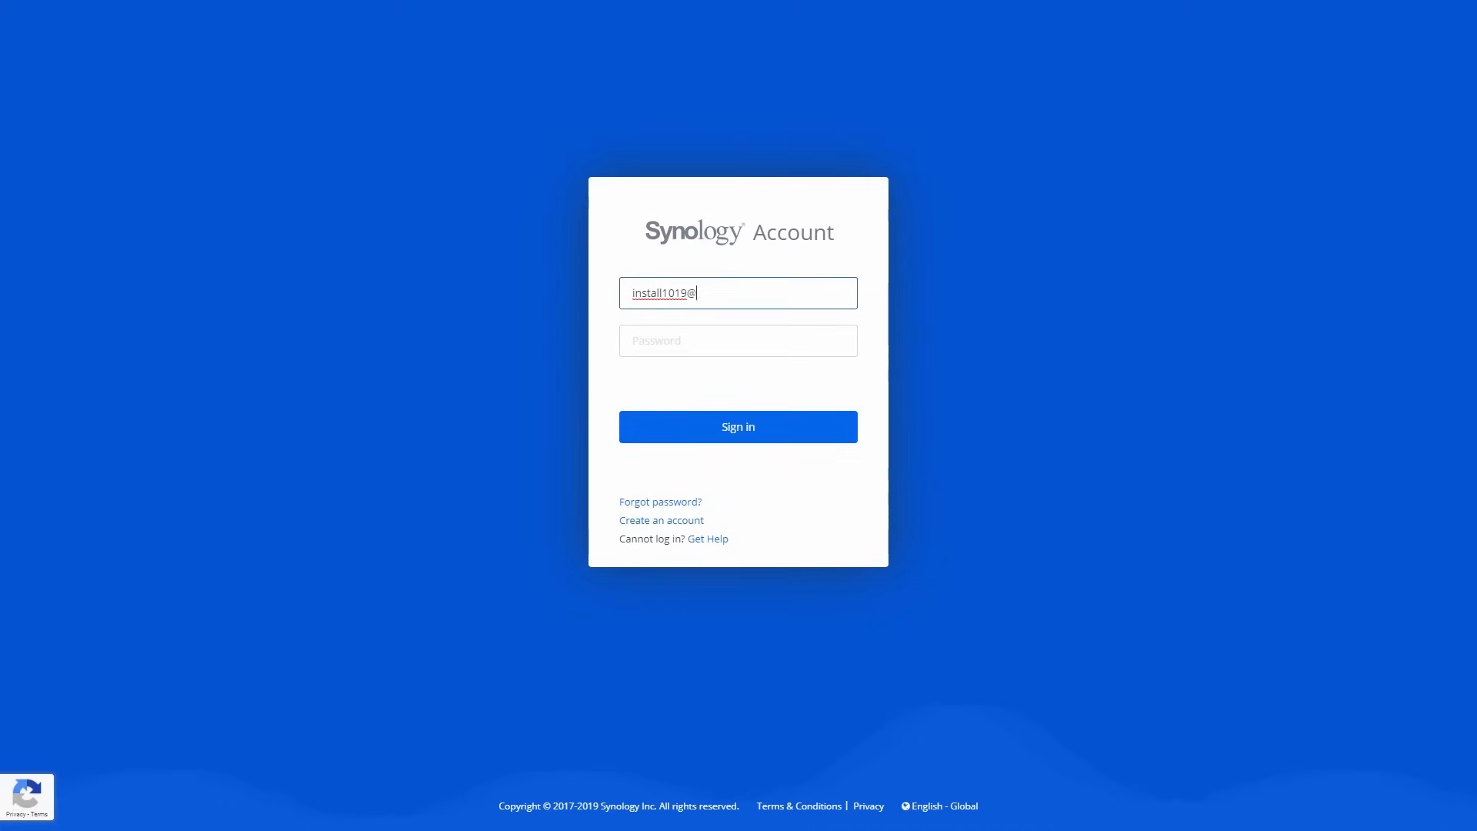
Step: Complete the Synology Account email ending synology.com and sign in
{"action": "type", "text": "synology.com"}
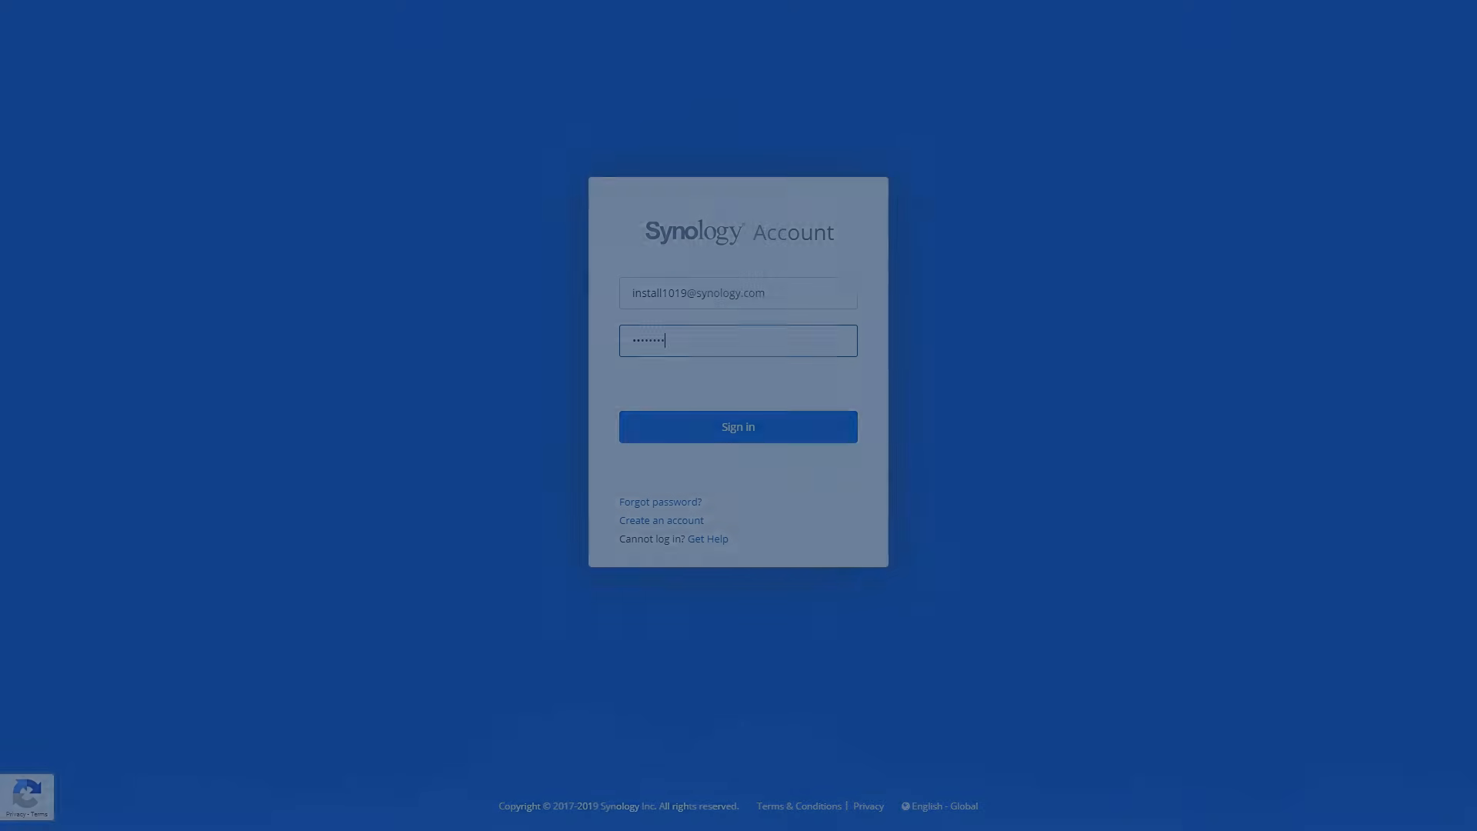
{"action": "left_click", "coordinate": [738, 426]}
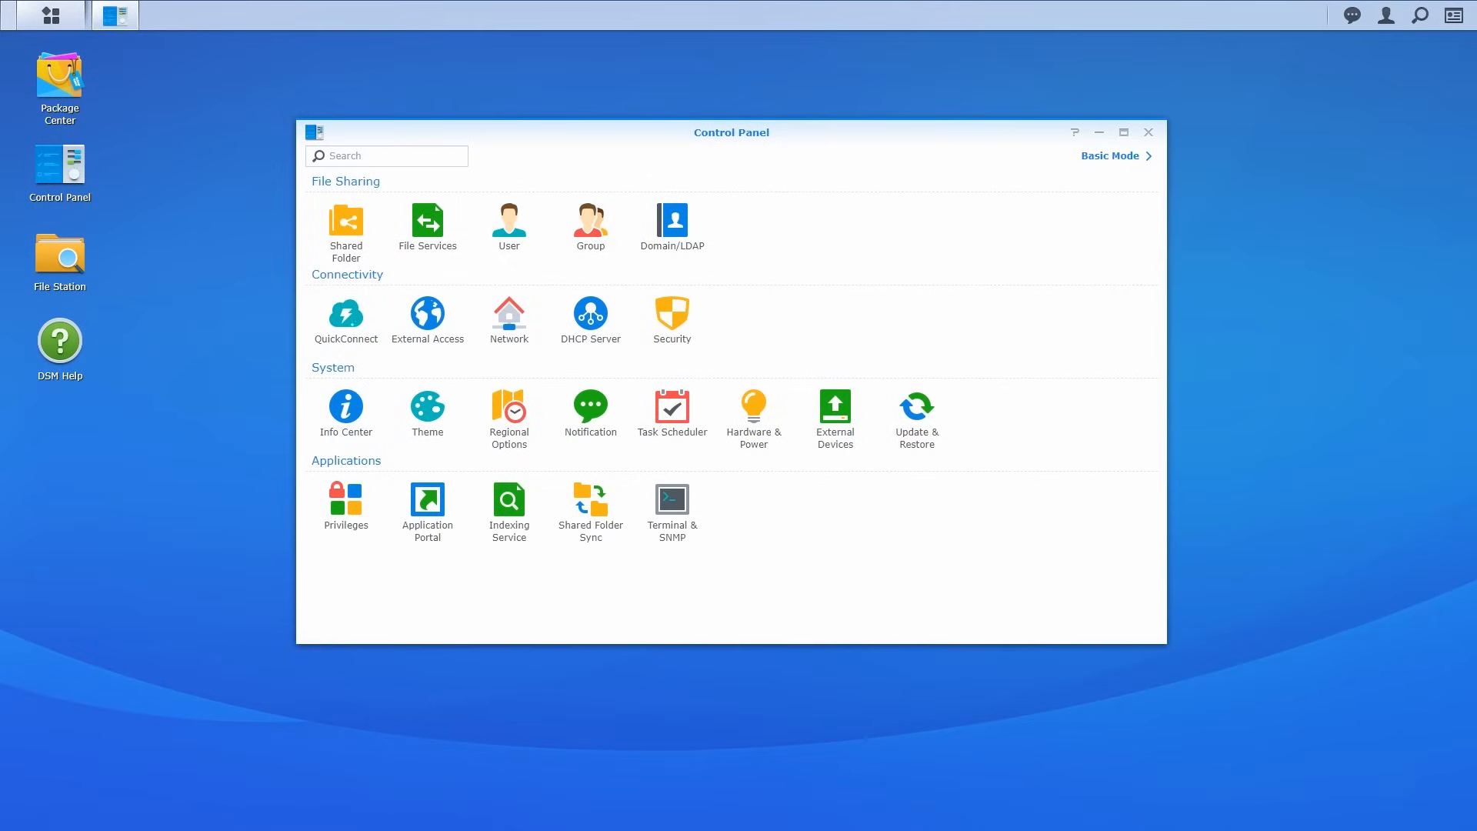
{"action": "left_click", "coordinate": [346, 313]}
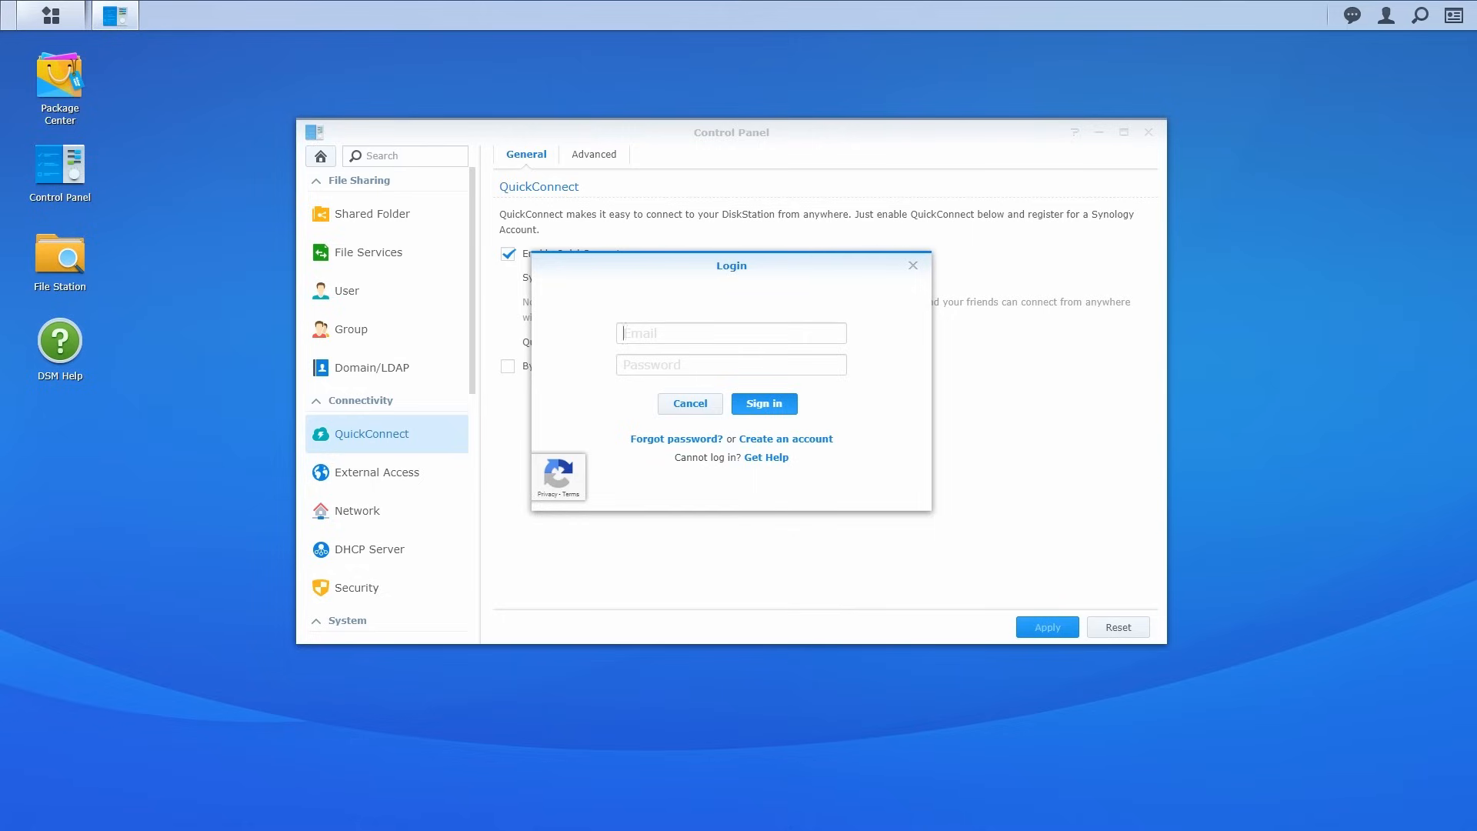
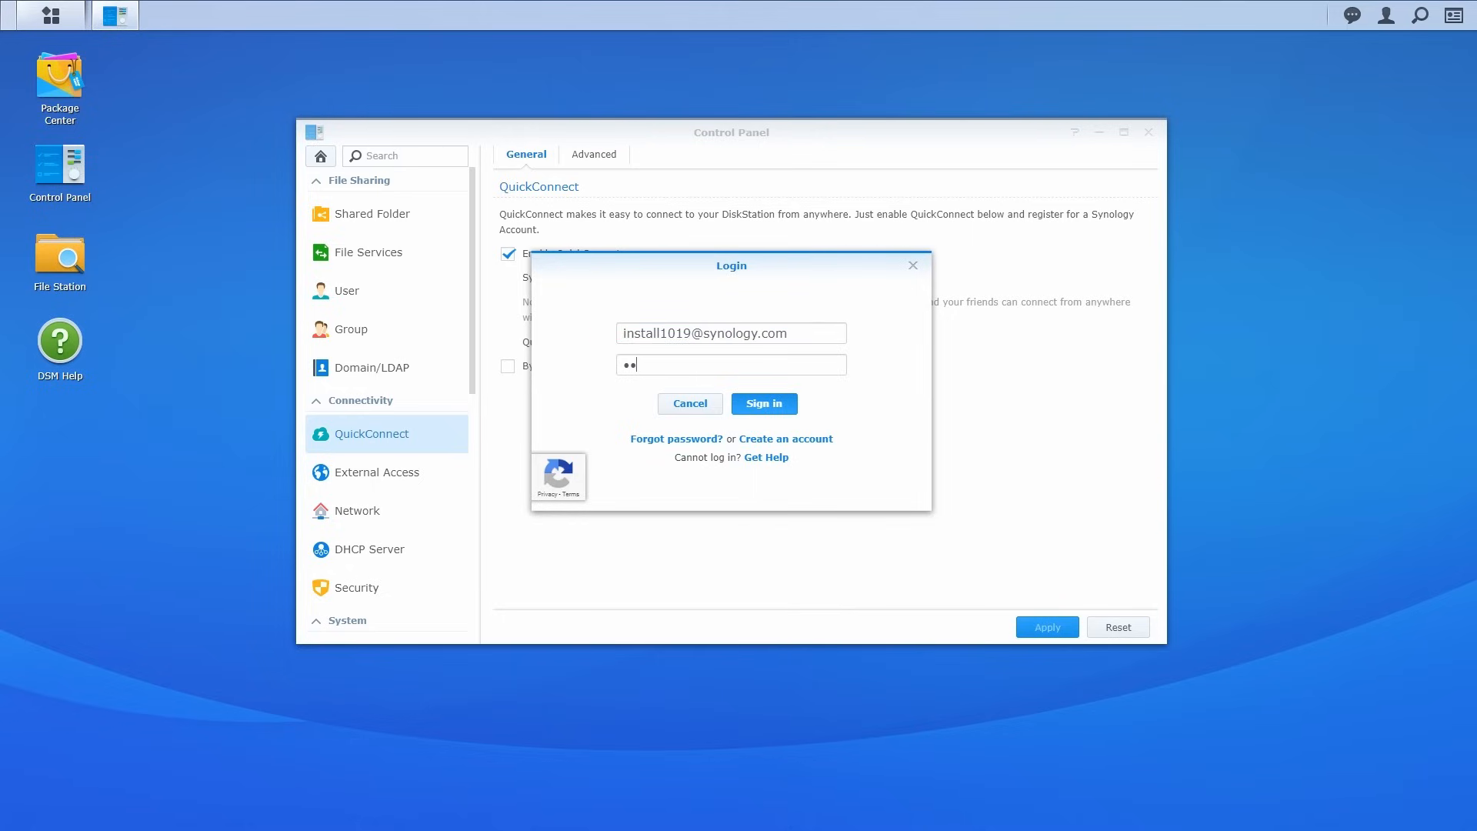
{"action": "left_click", "coordinate": [764, 403]}
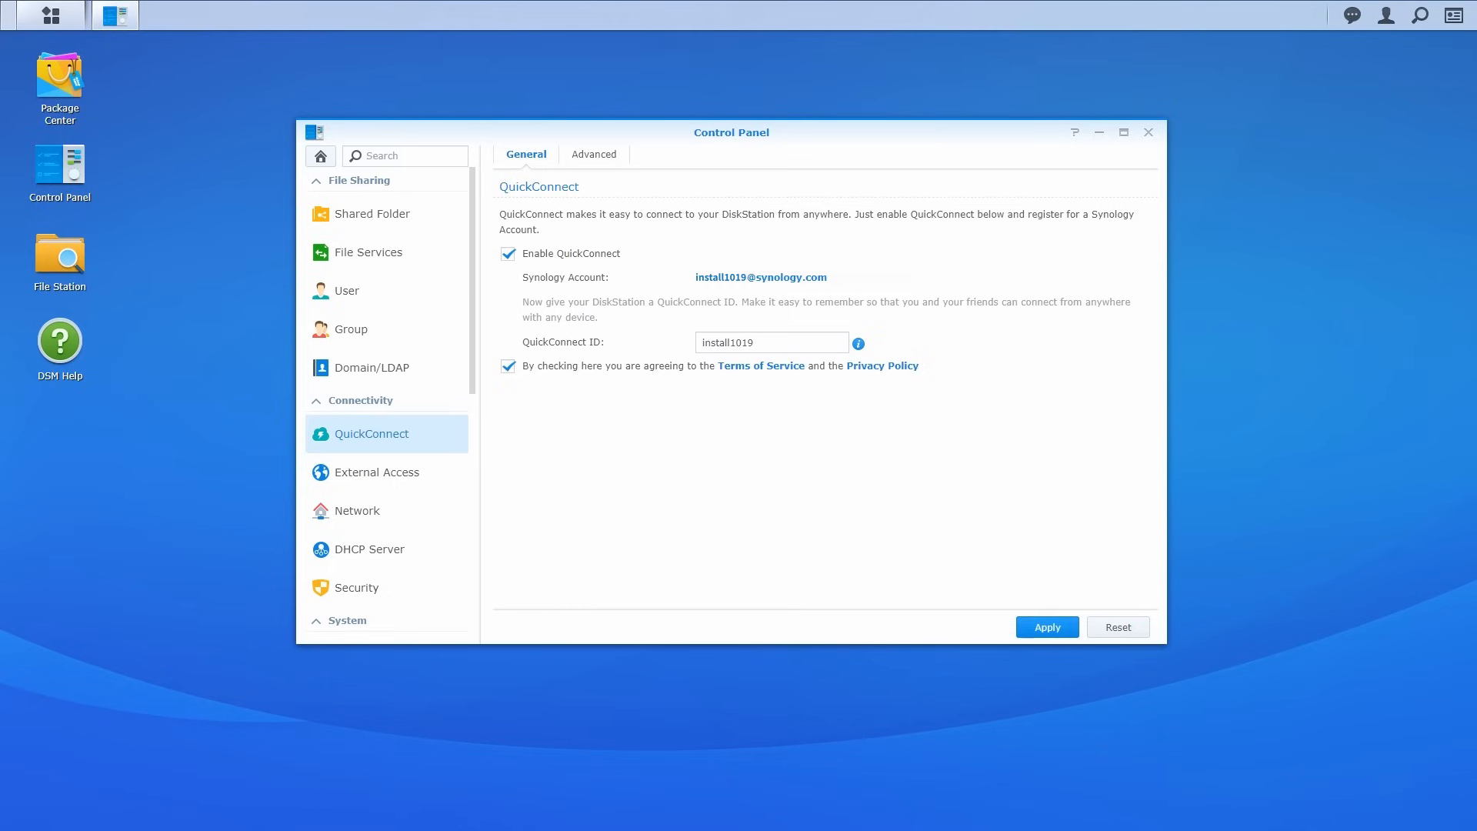
{"action": "left_click", "coordinate": [1047, 627]}
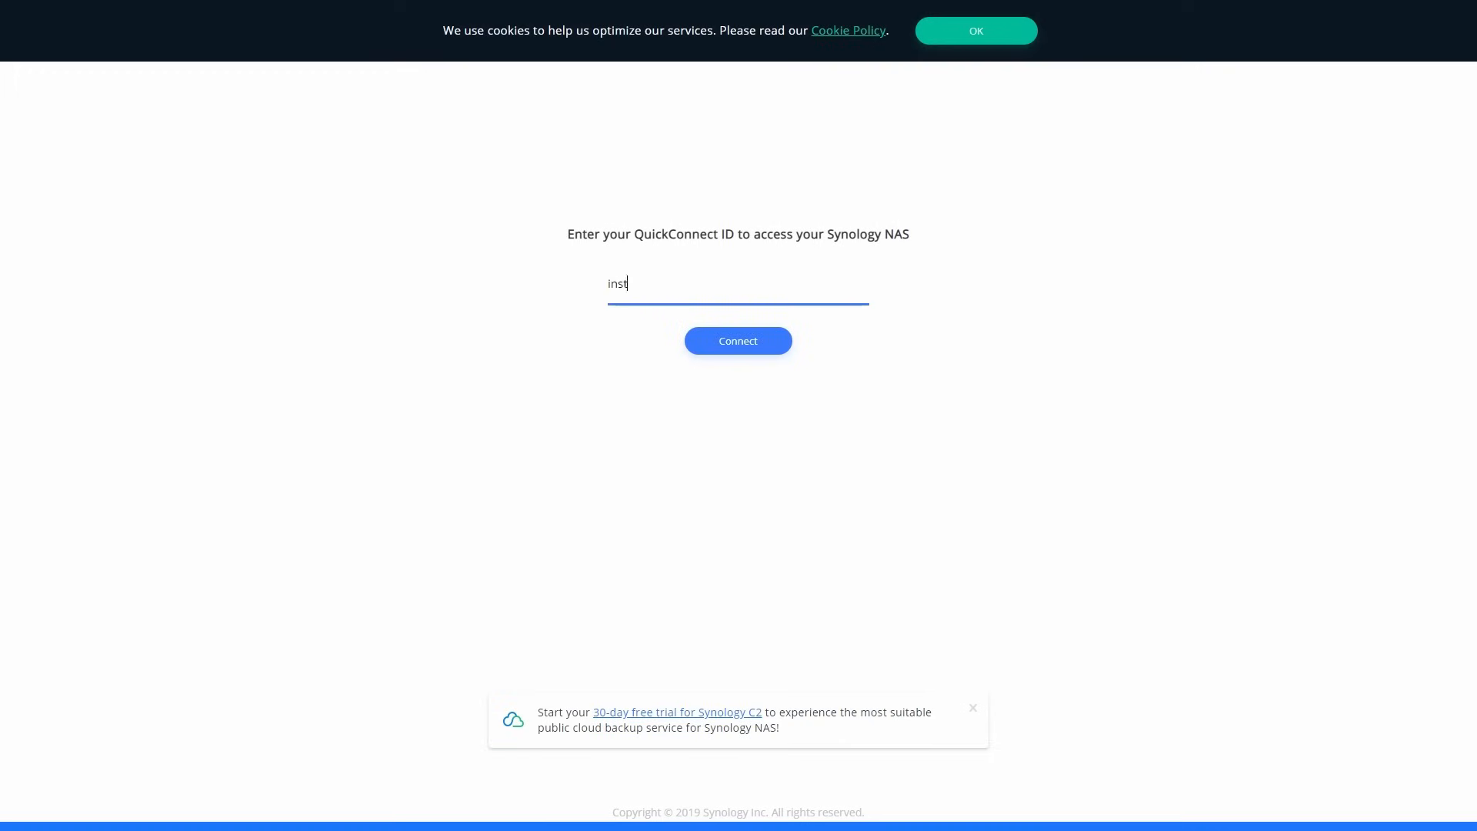
Step: Connect to the NAS from the QuickConnect portal using its QuickConnect ID
{"action": "left_click", "coordinate": [738, 341]}
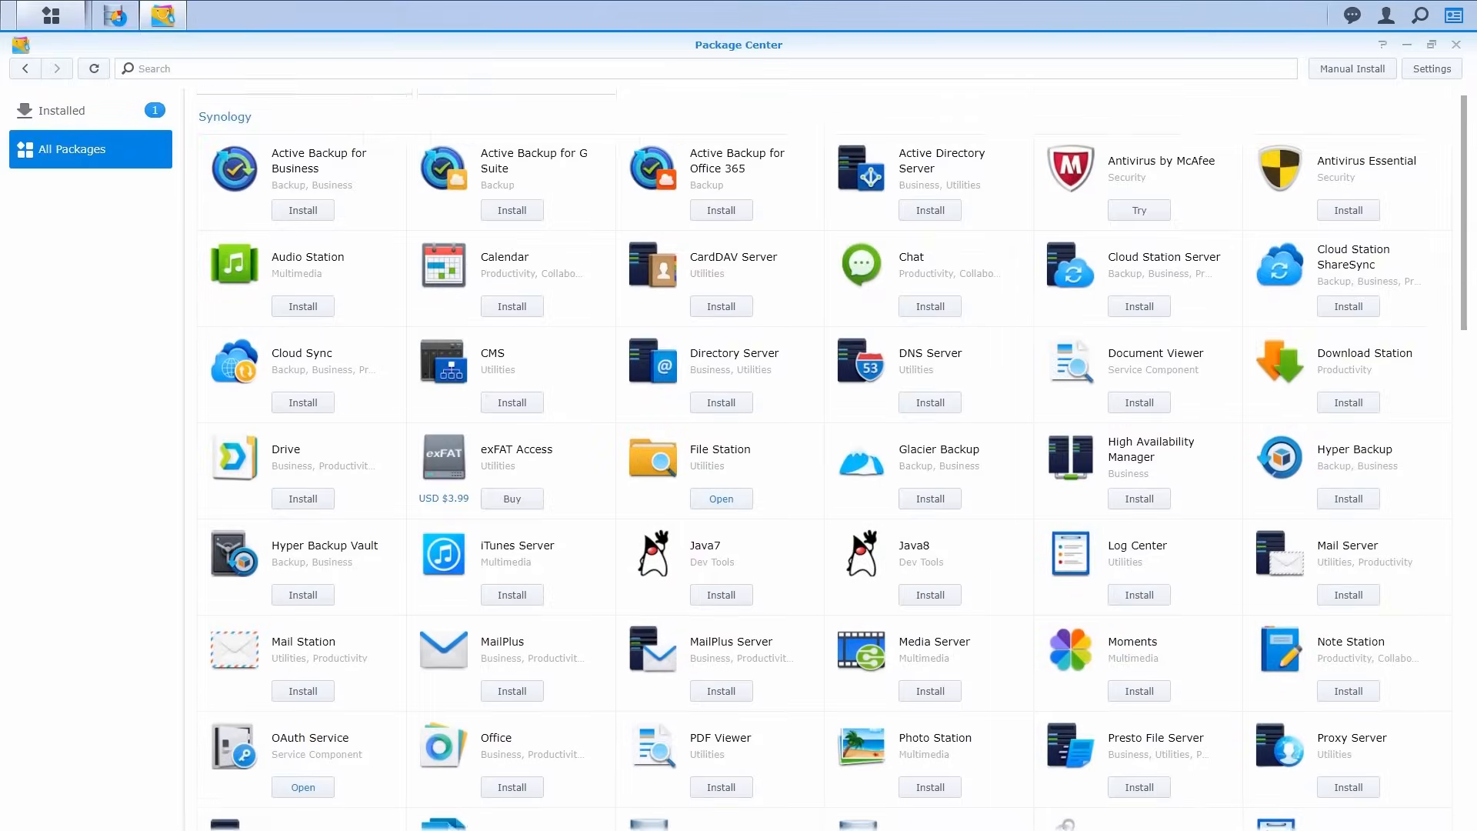
{"action": "scroll", "scroll_direction": "down", "scroll_amount": 3}
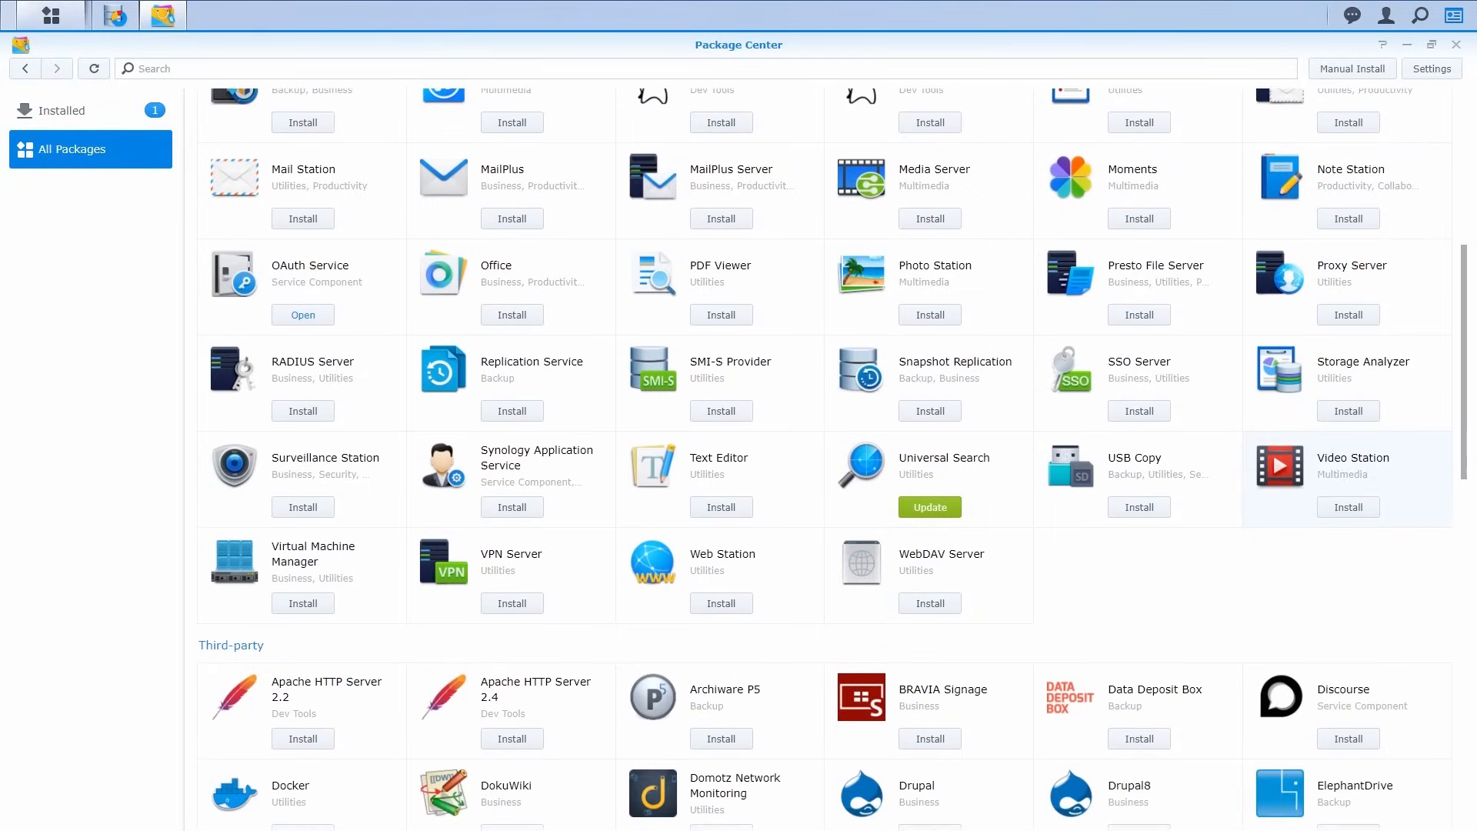
{"action": "scroll", "scroll_direction": "down", "scroll_amount": 3}
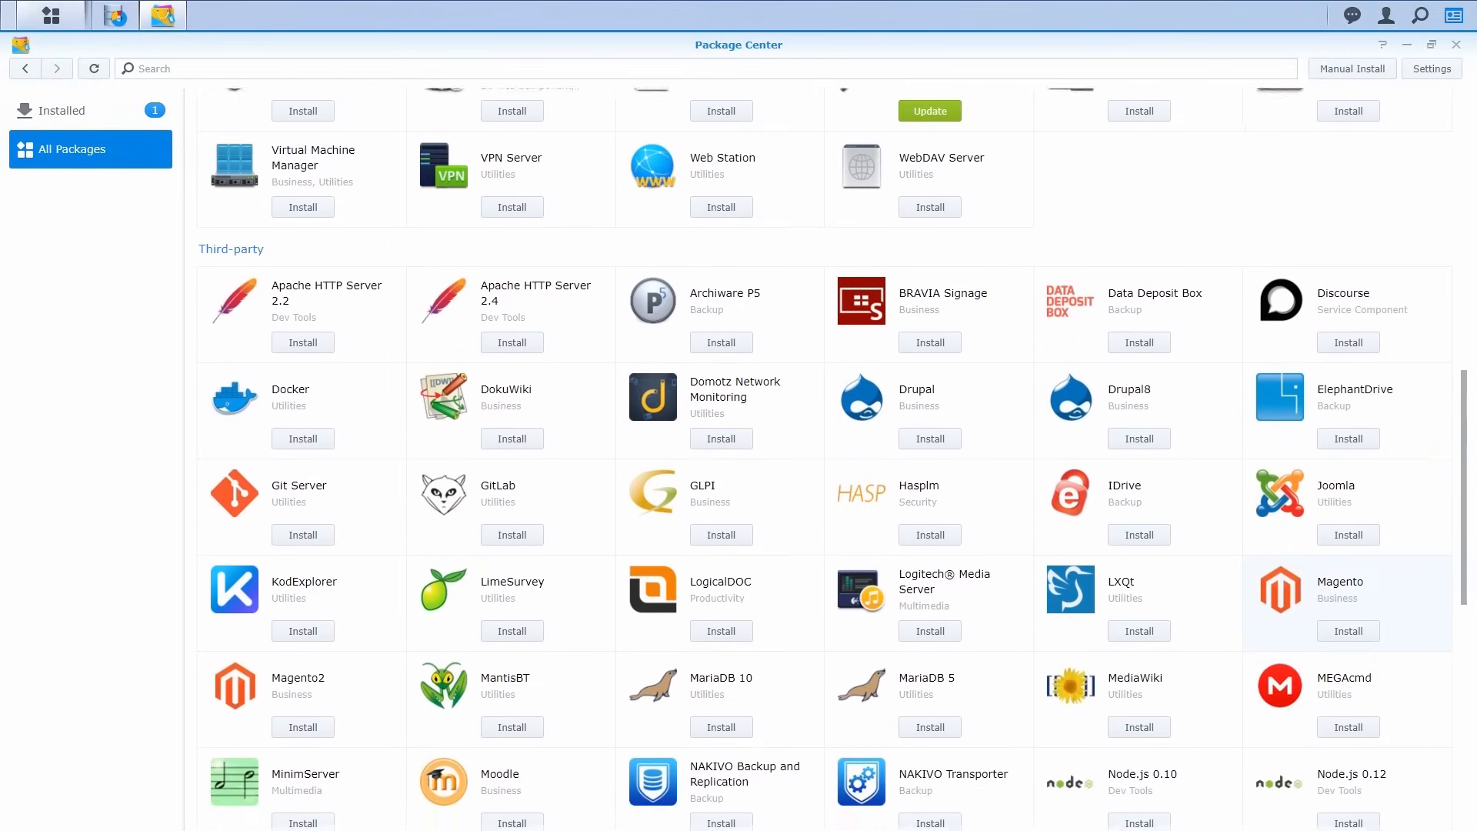
{"action": "scroll", "scroll_direction": "down", "scroll_amount": 3}
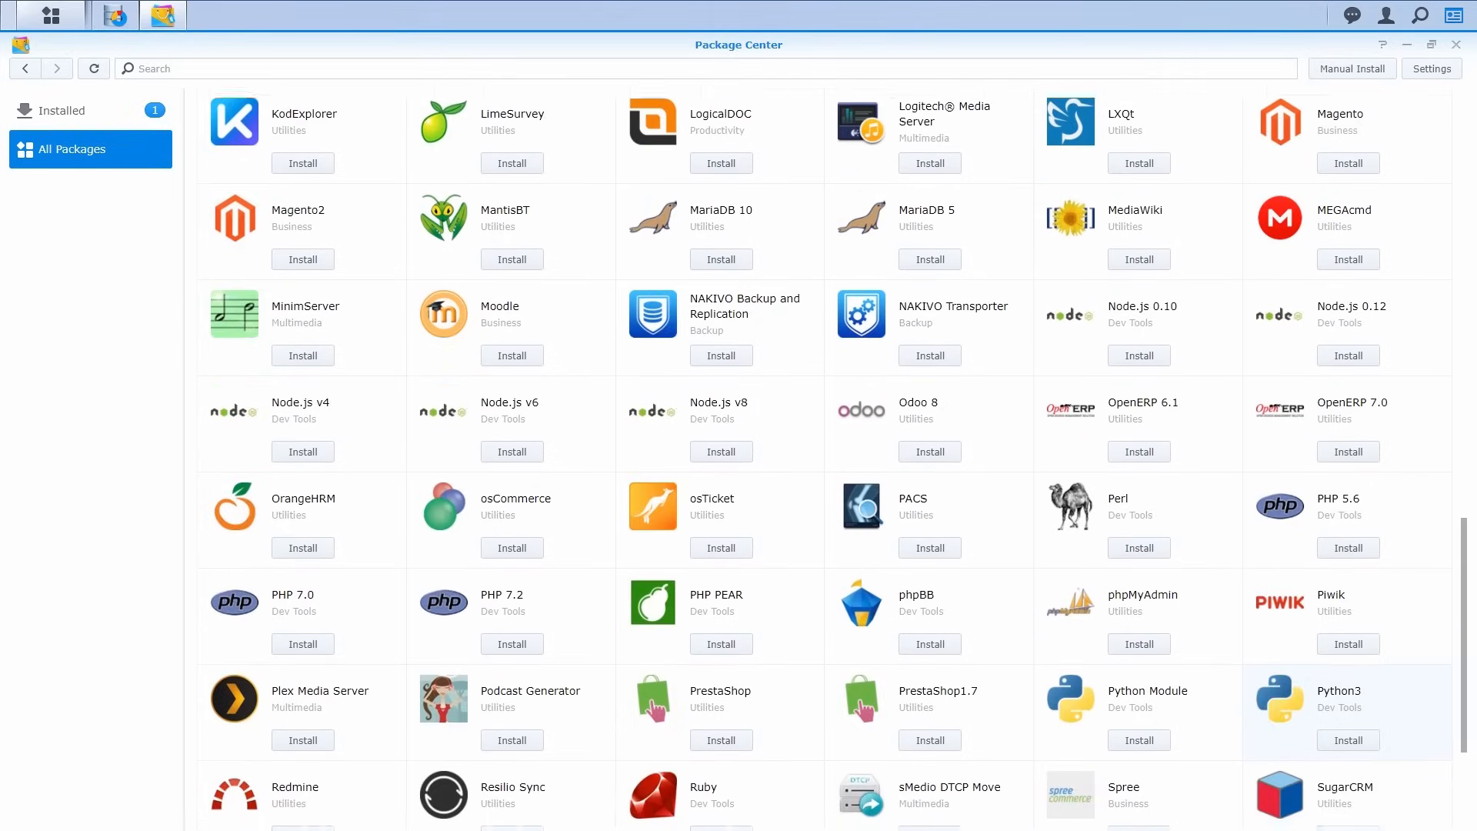
{"action": "scroll", "scroll_direction": "down", "scroll_amount": 3}
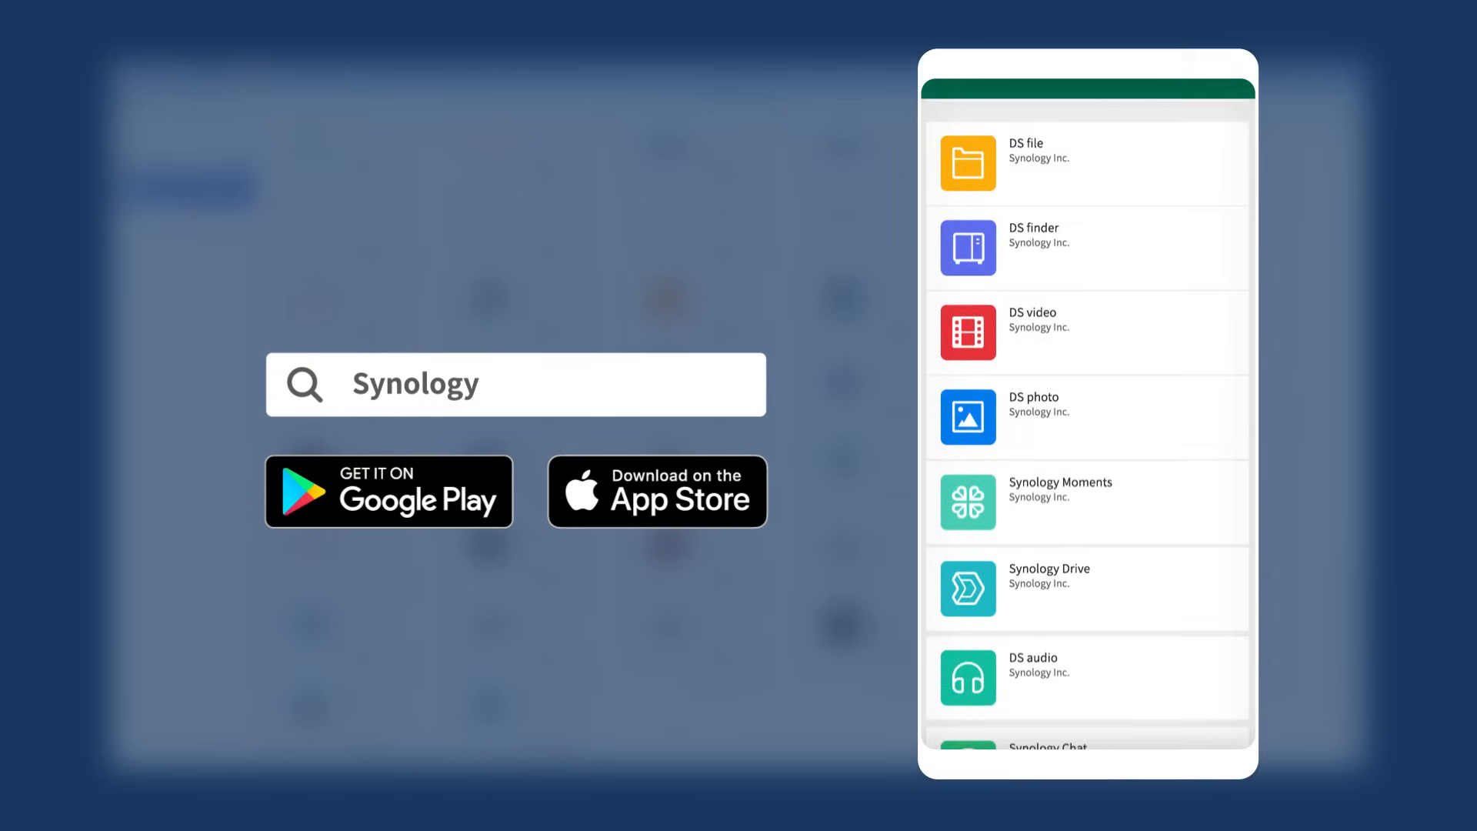
{"action": "scroll", "scroll_direction": "down", "scroll_amount": 3}
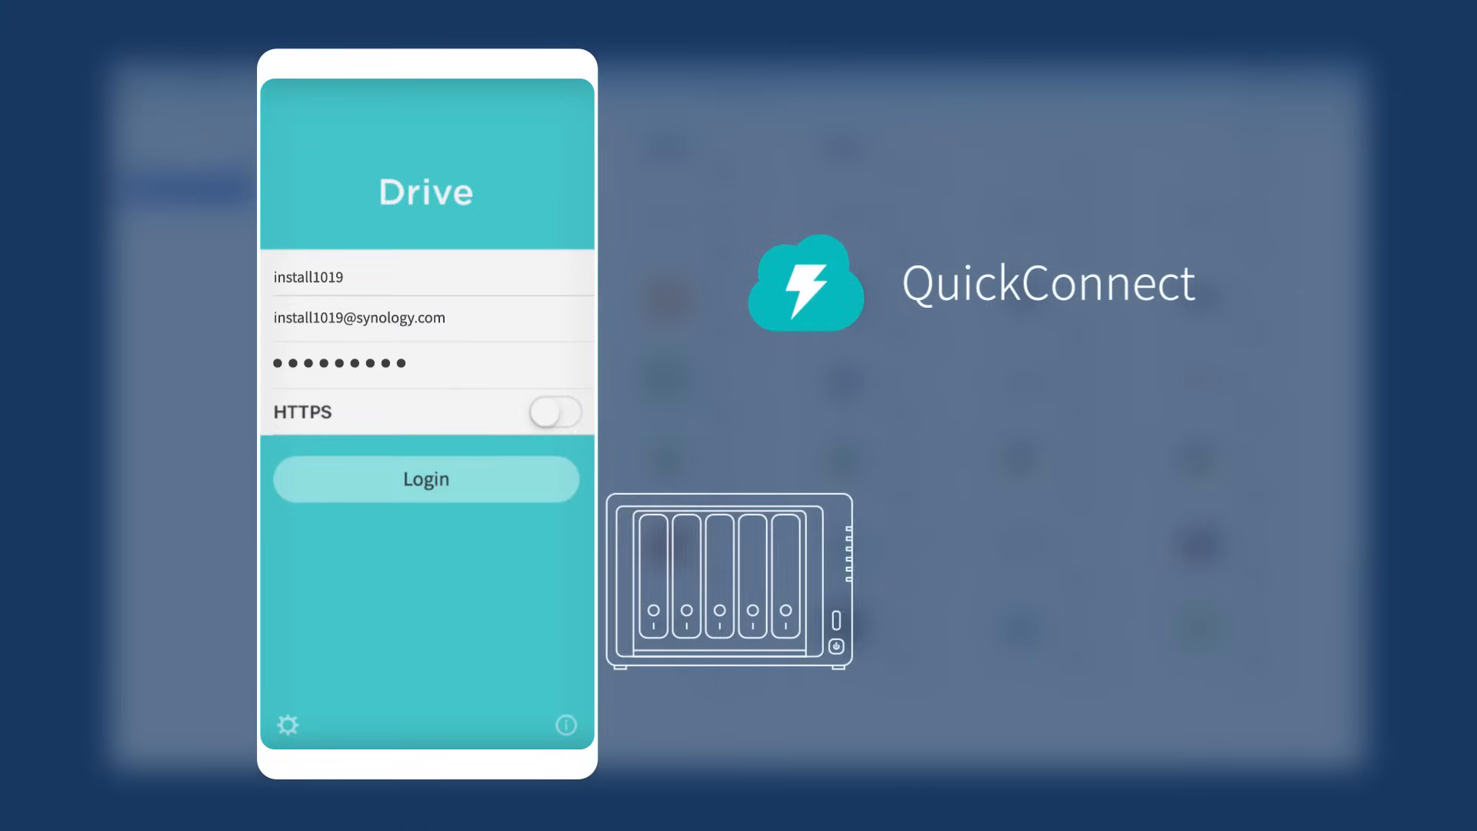
{"action": "left_click", "coordinate": [426, 478]}
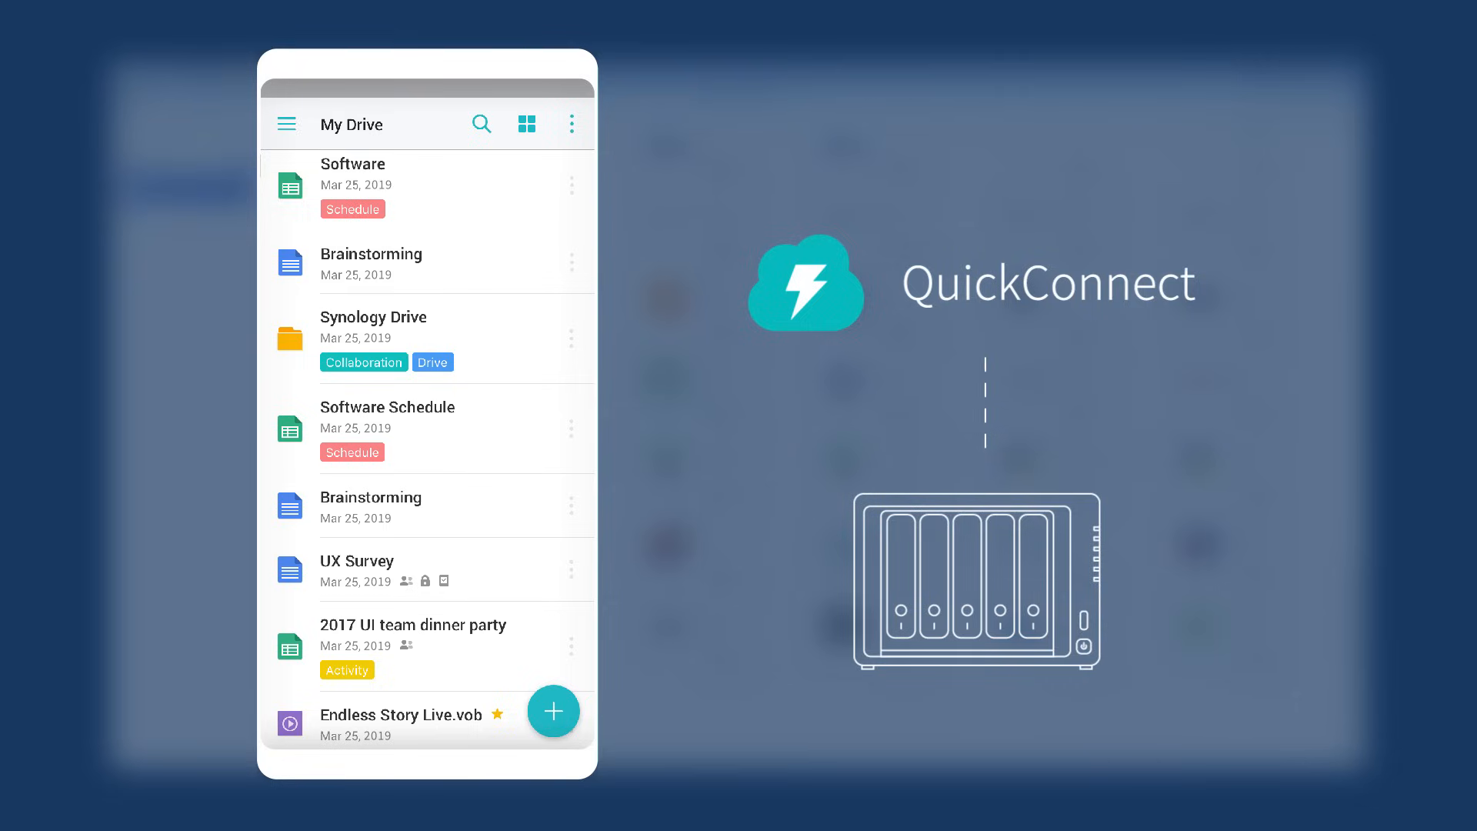